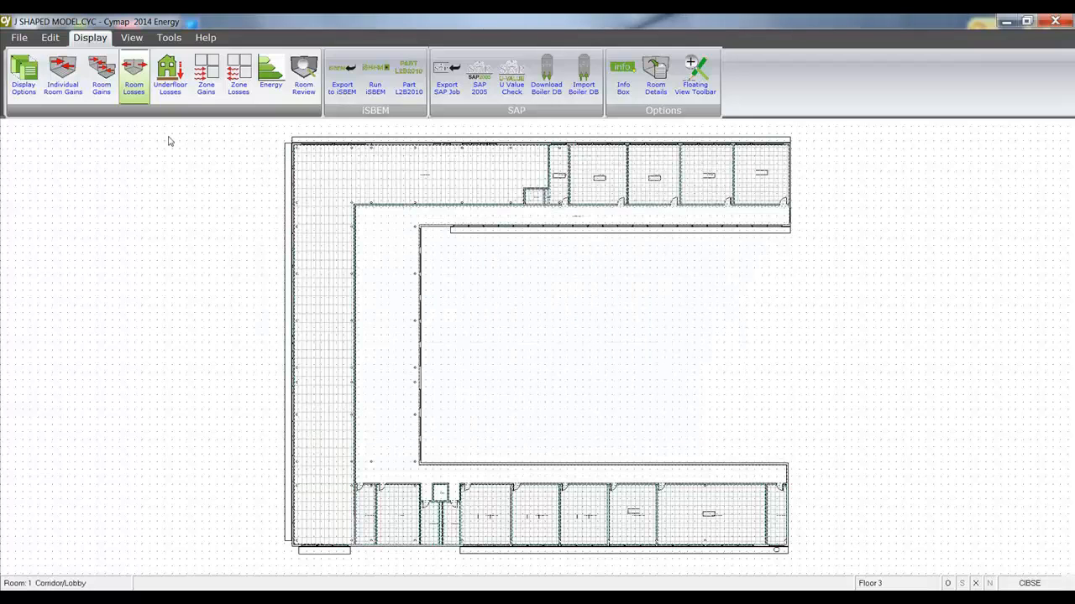
# Step: Move the project from Energy to Ducting, answering Yes to calculate missing room heat gains first
pyautogui.click(18, 37)
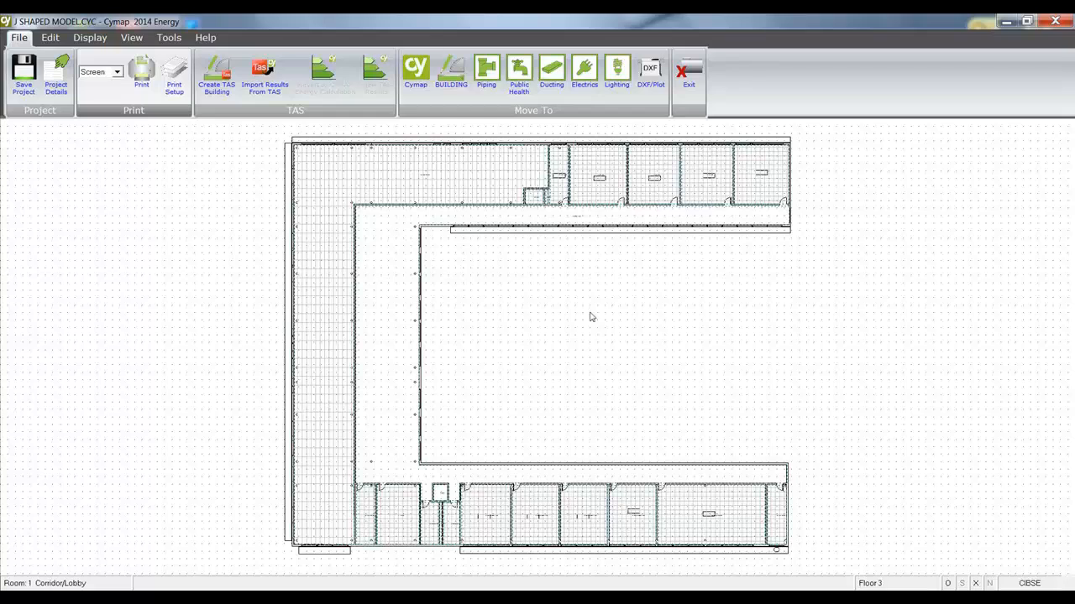
pyautogui.click(551, 71)
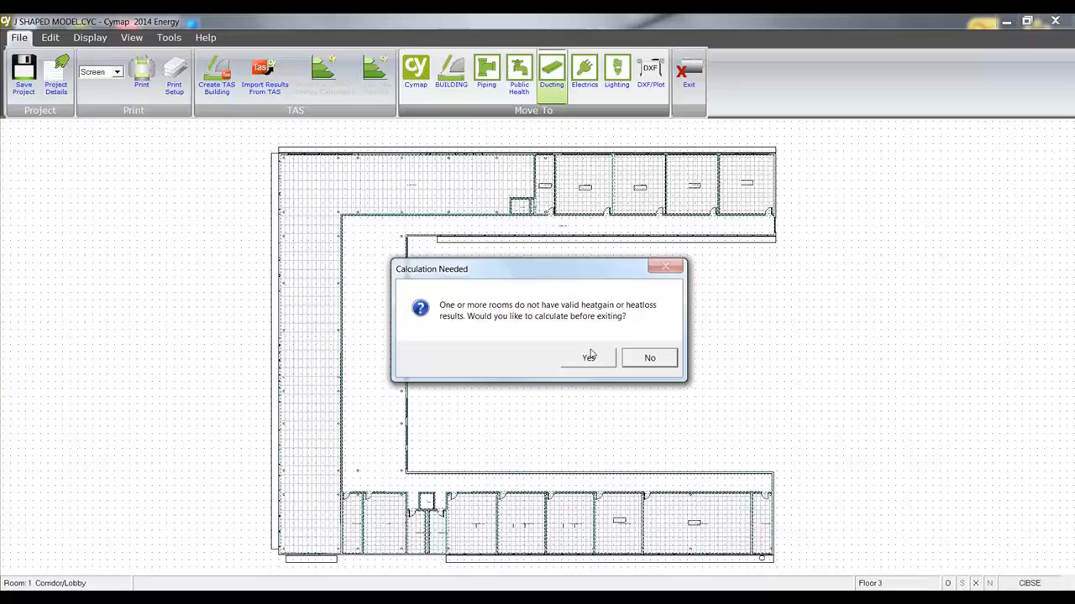
pyautogui.click(588, 358)
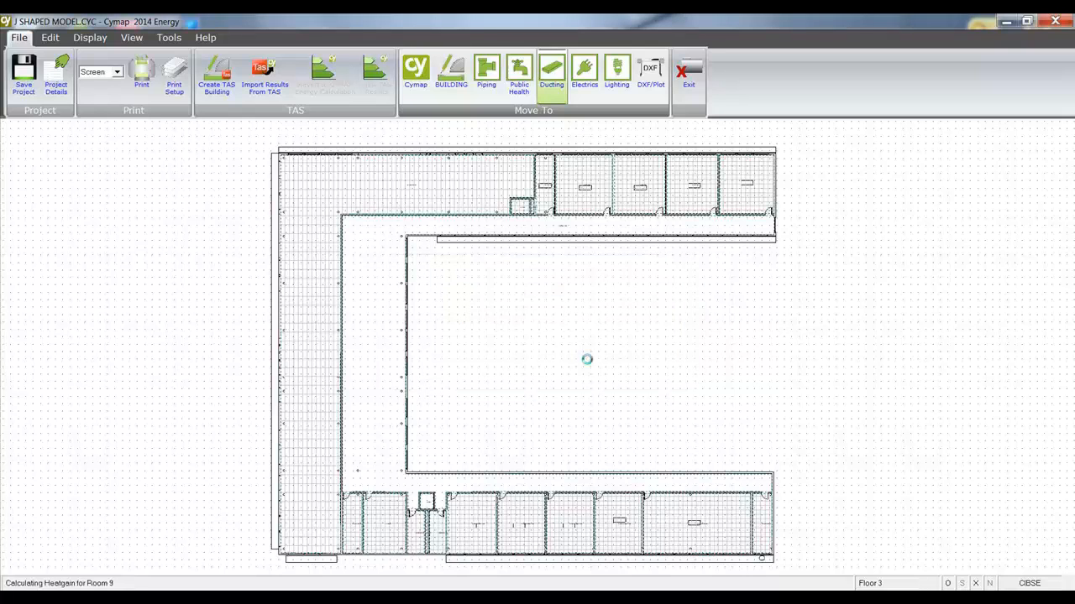
pyautogui.click(551, 71)
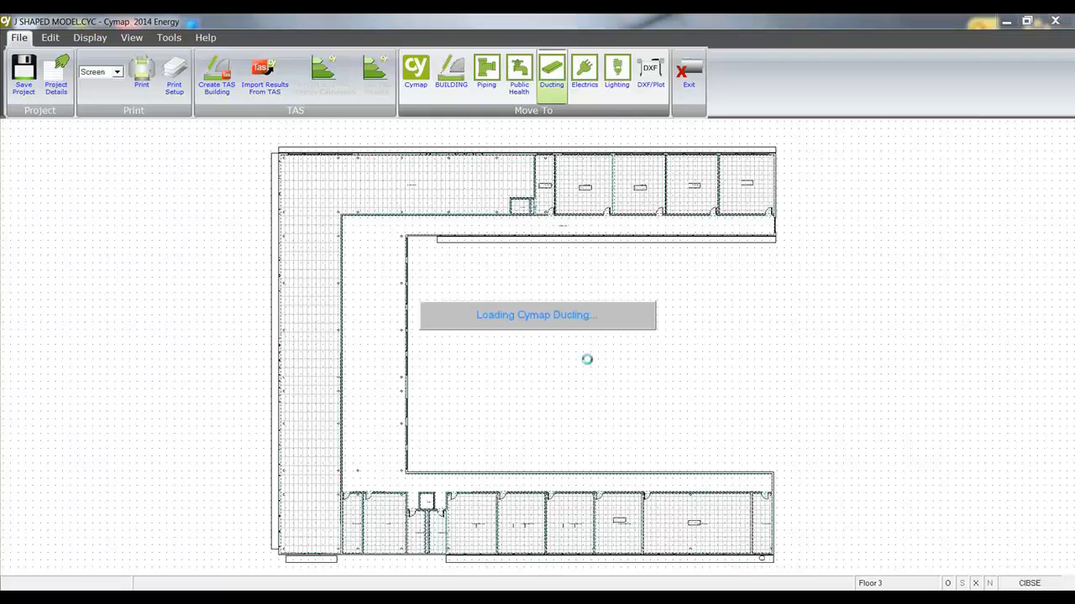
# Step: Set the General Information system type to Supply + Extract
pyautogui.click(551, 71)
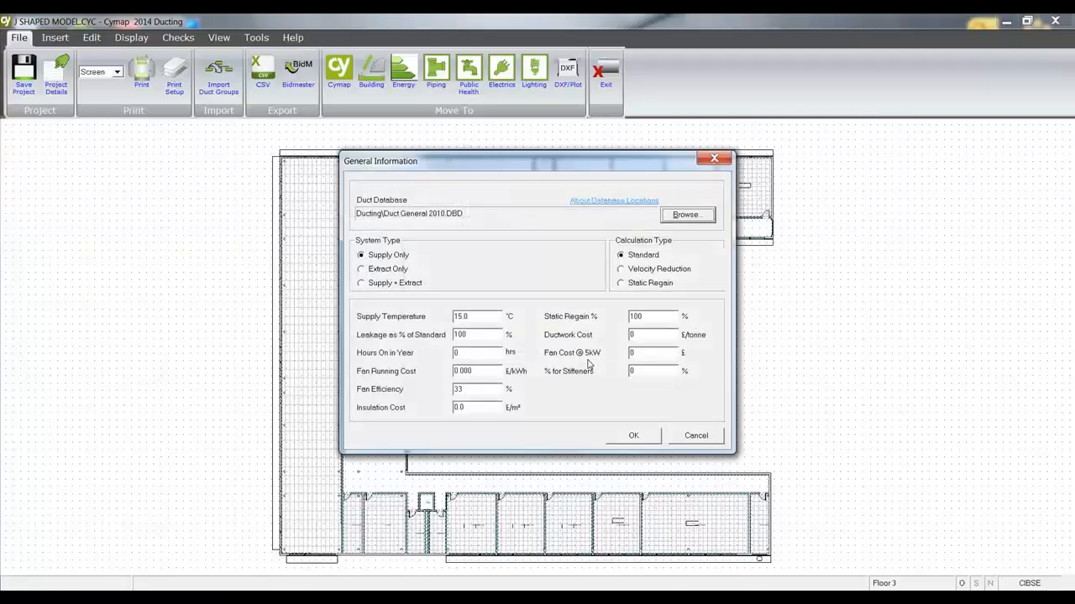
pyautogui.click(361, 282)
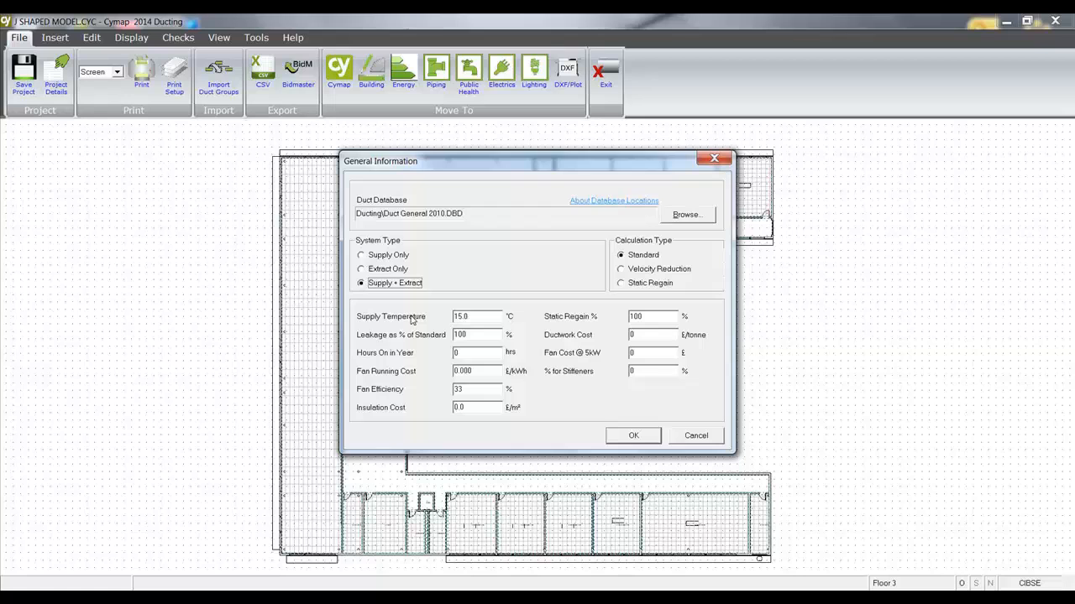
pyautogui.moveTo(388, 453)
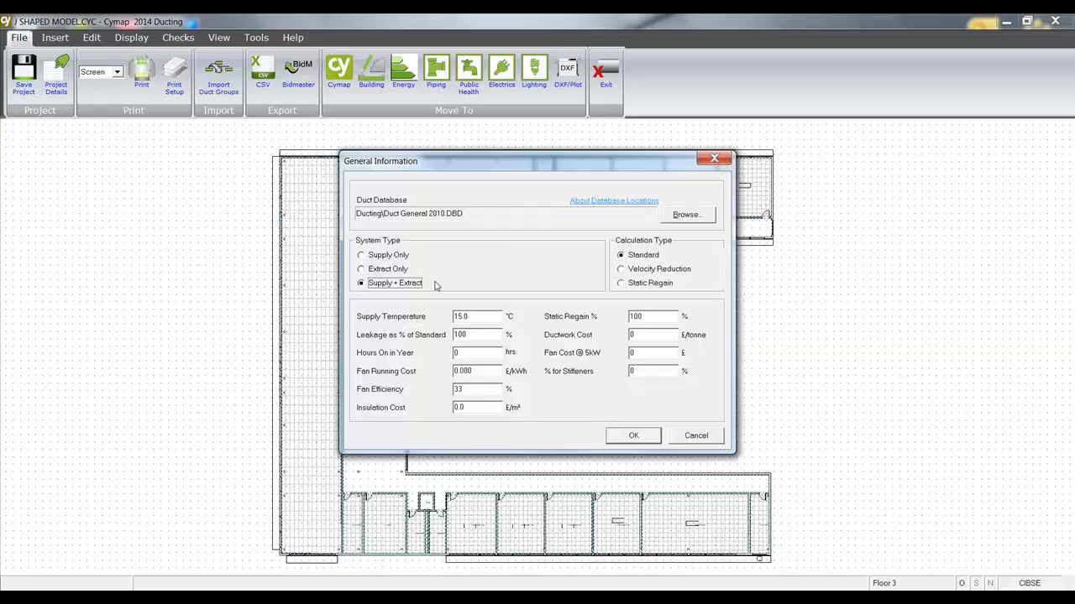
pyautogui.moveTo(470, 346)
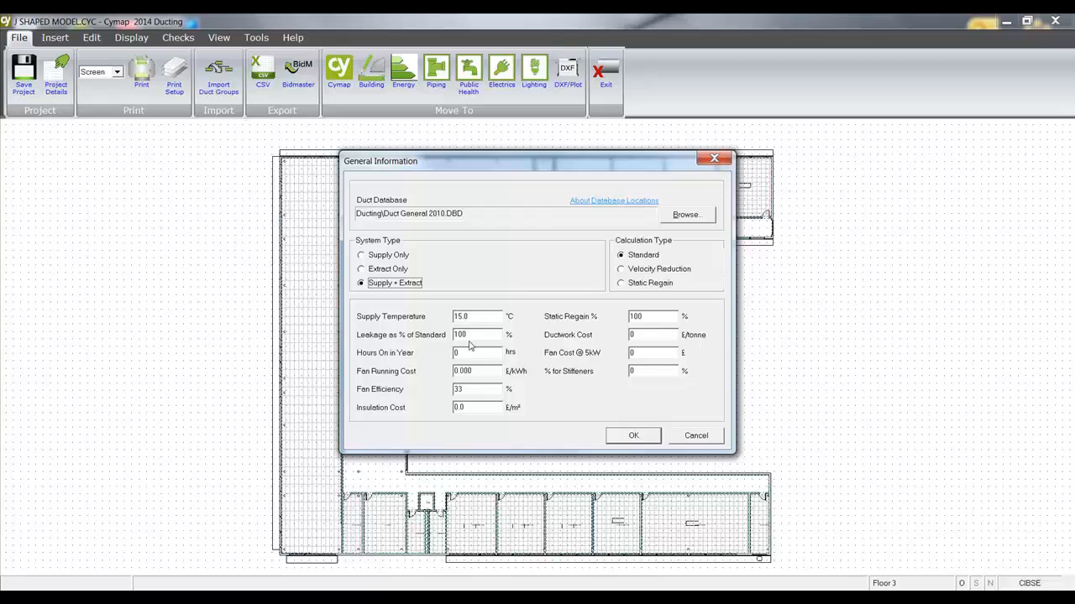
pyautogui.moveTo(638, 416)
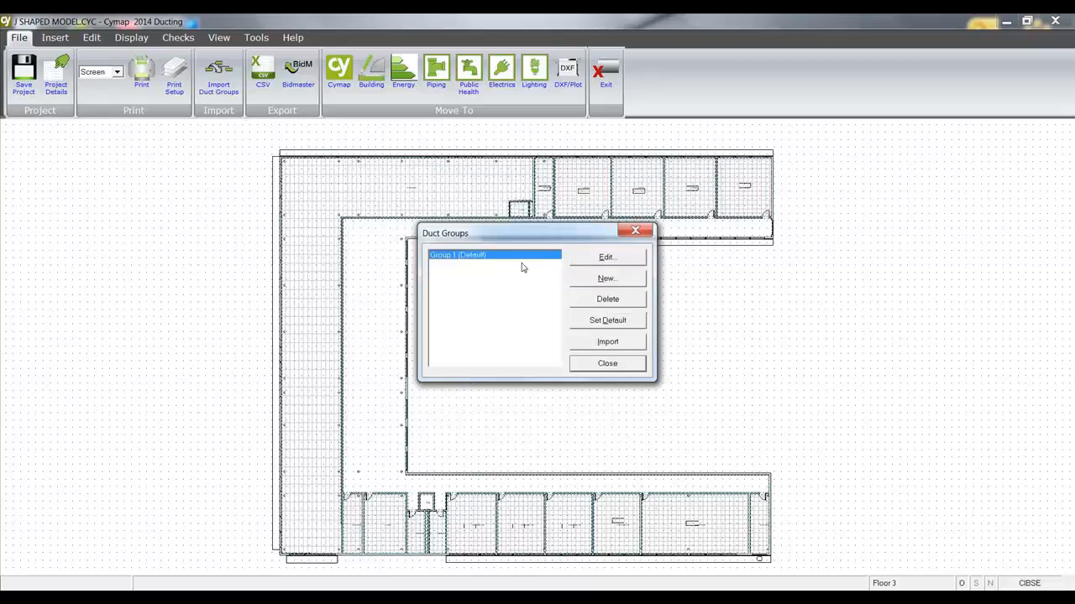
# Step: Edit Group 1: reference 'main run', Shape Choice Circular, and confirm
pyautogui.click(606, 257)
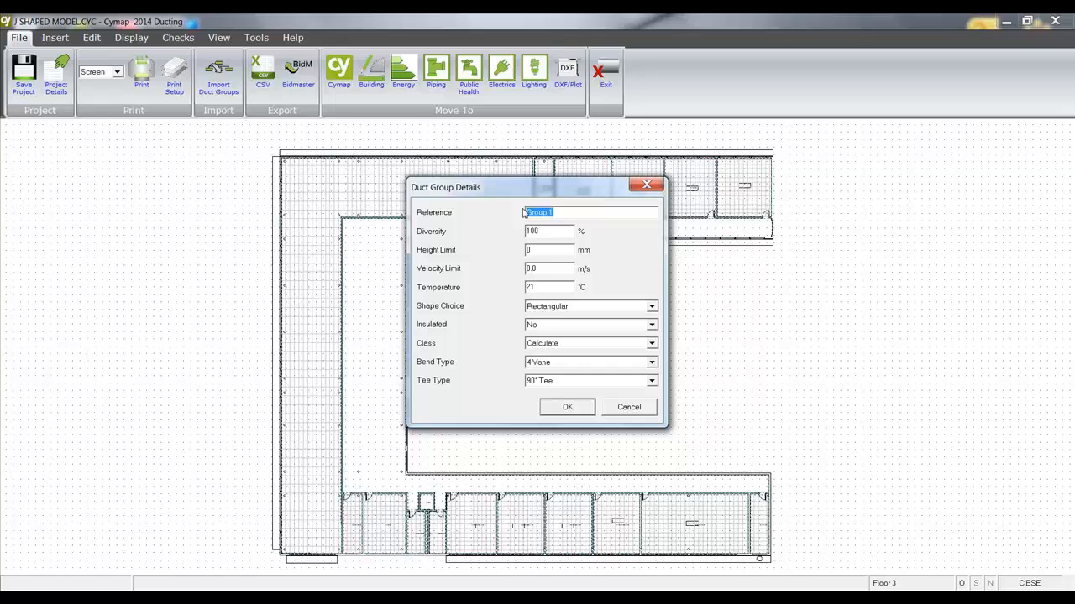
pyautogui.write('main r')
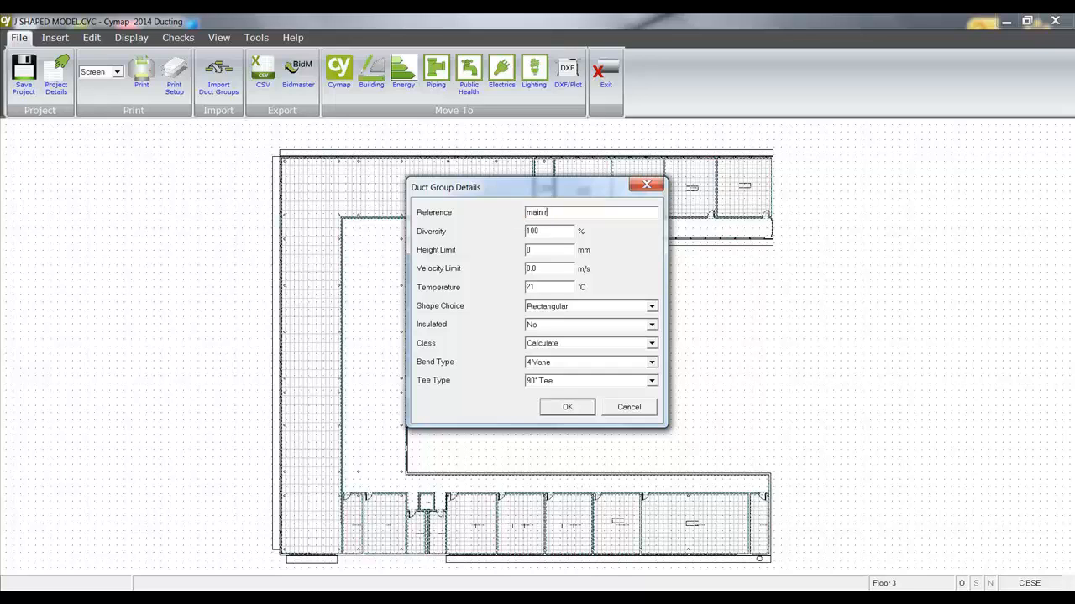
pyautogui.write('un')
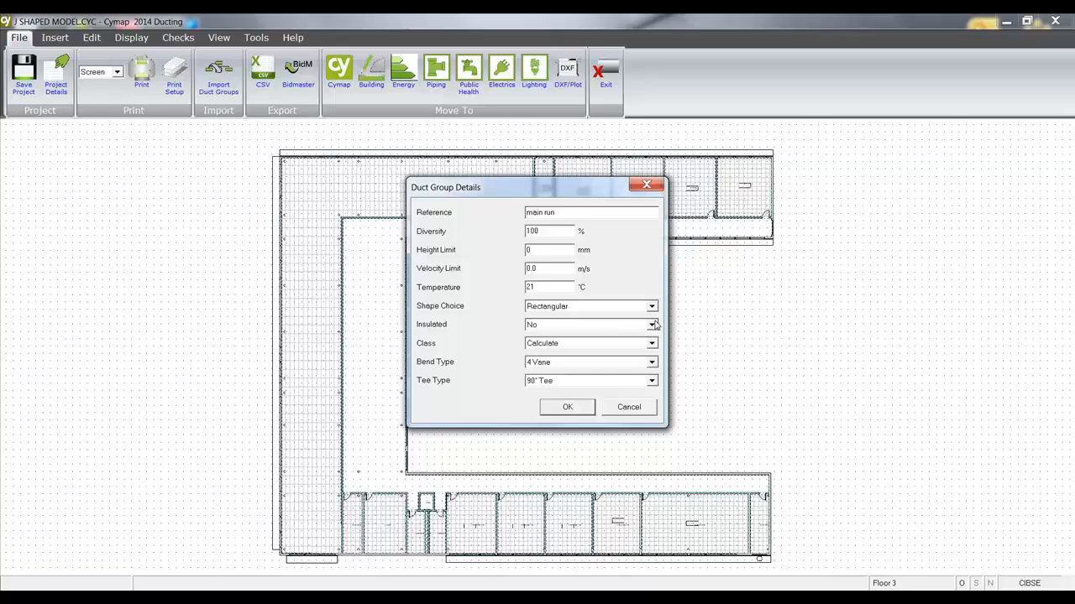
pyautogui.click(591, 305)
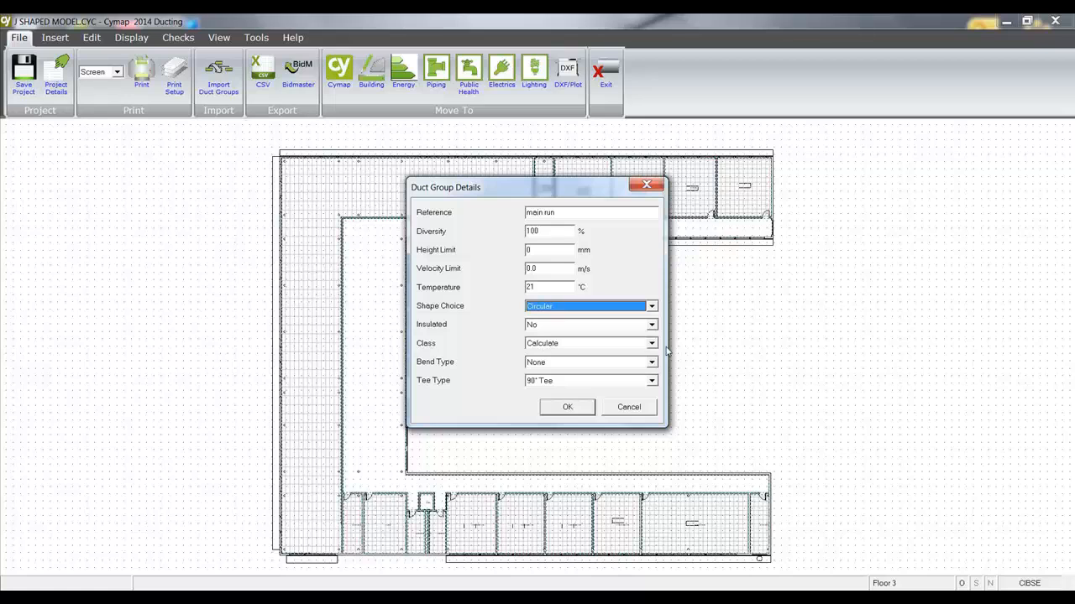
pyautogui.click(591, 343)
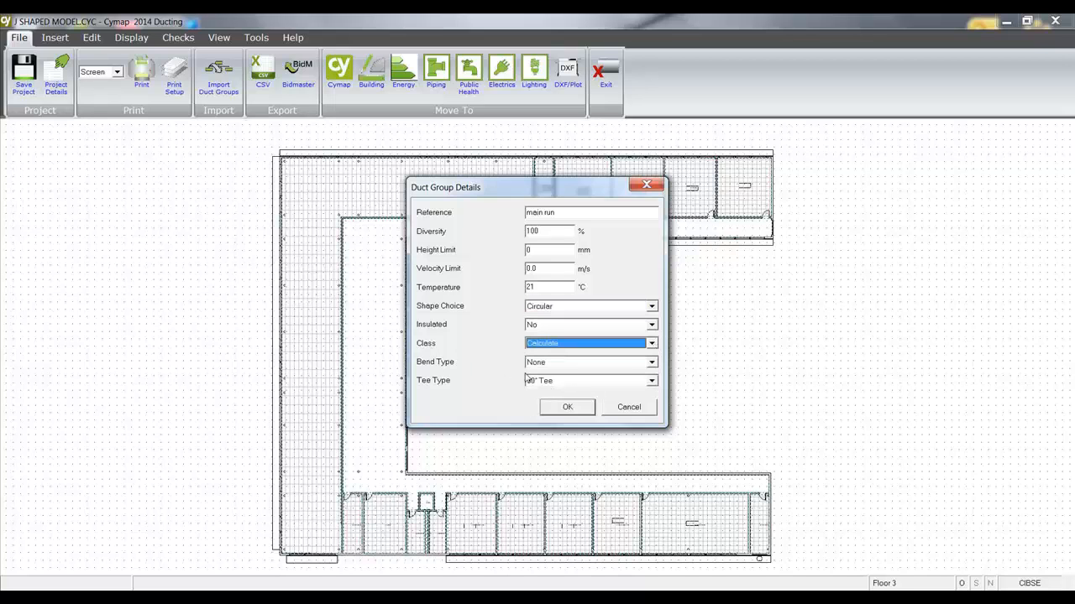
pyautogui.click(652, 362)
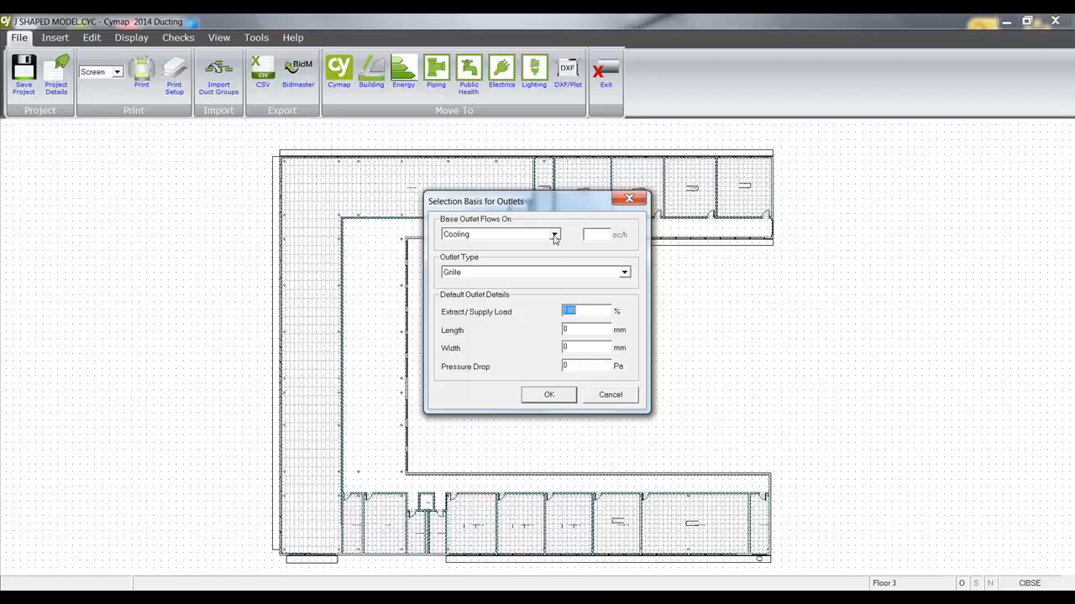
# Step: Base outlet flows on Fresh Air (after briefly choosing air changes)
pyautogui.click(554, 235)
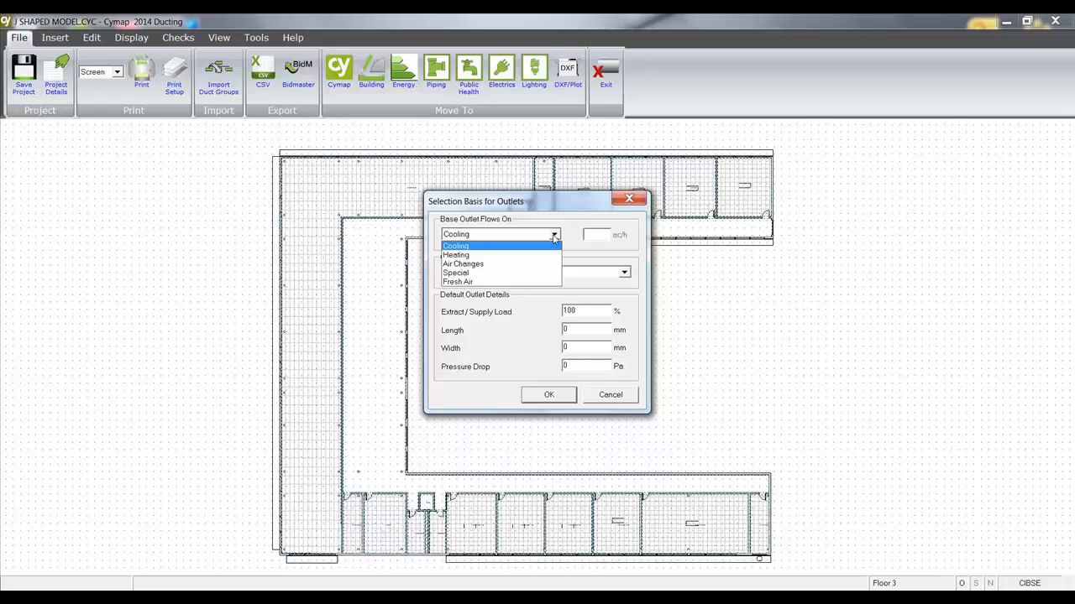
pyautogui.moveTo(500, 264)
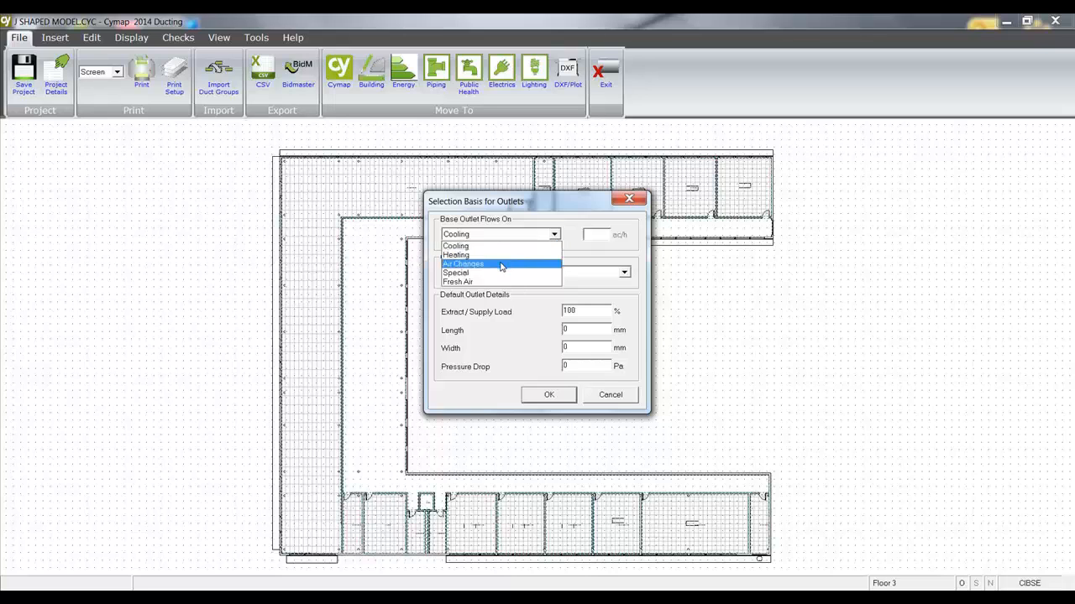
pyautogui.click(464, 264)
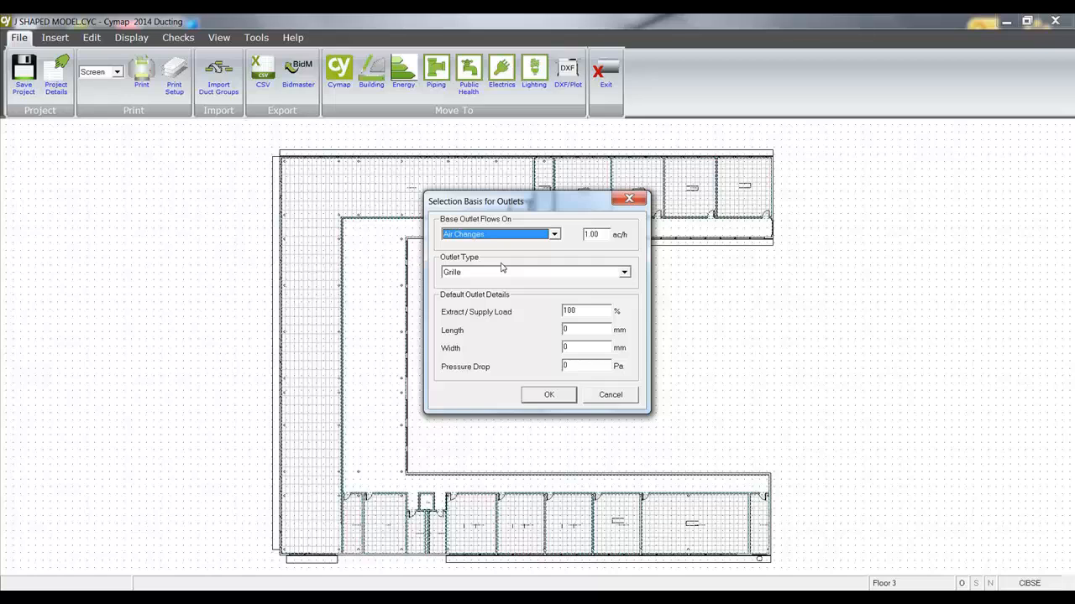
pyautogui.click(554, 235)
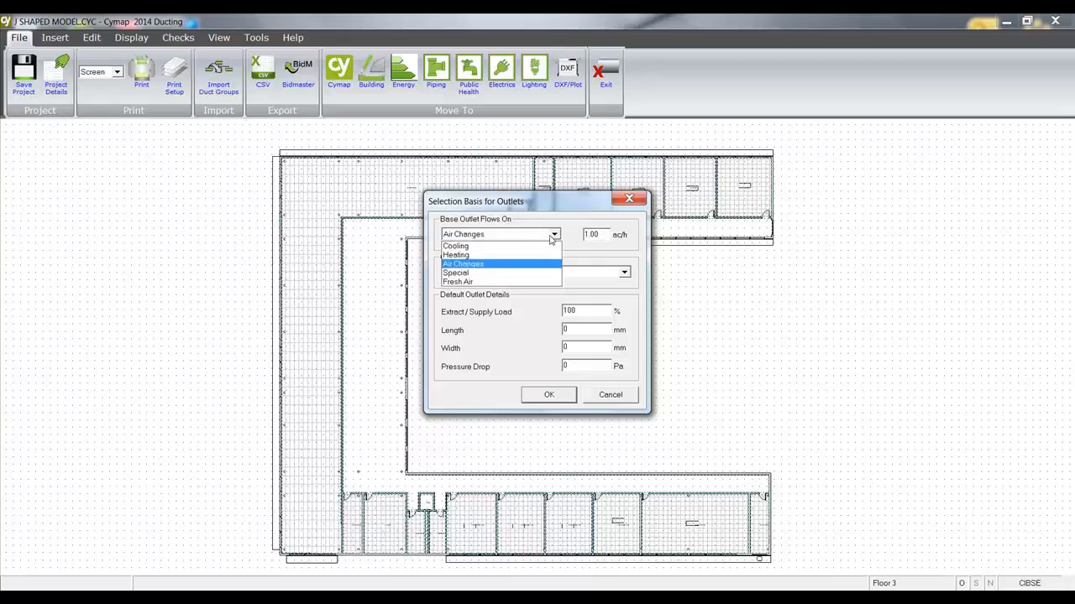
pyautogui.click(457, 282)
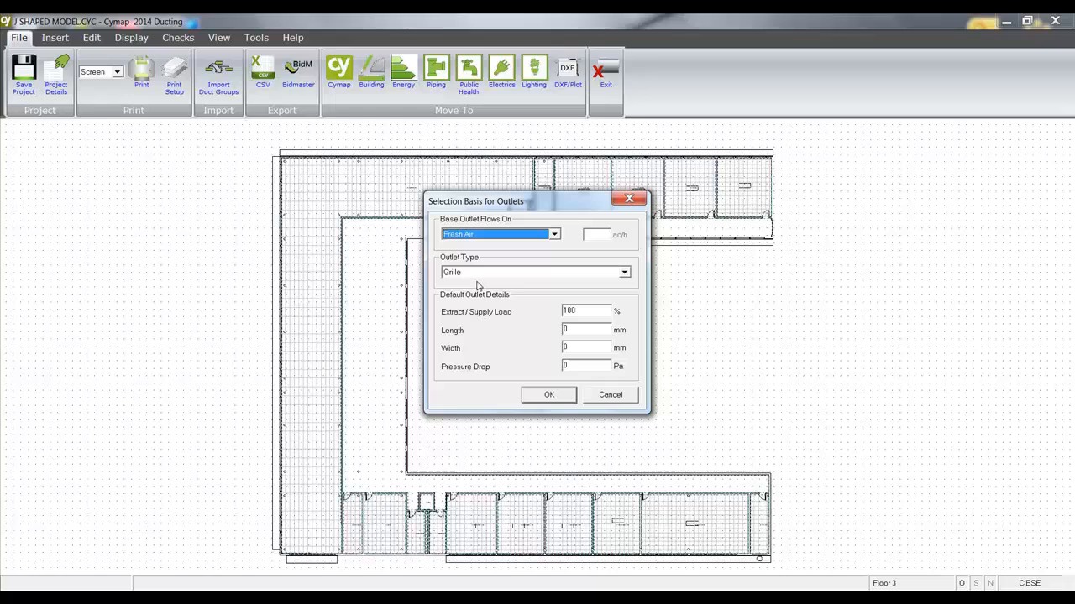
pyautogui.moveTo(608, 178)
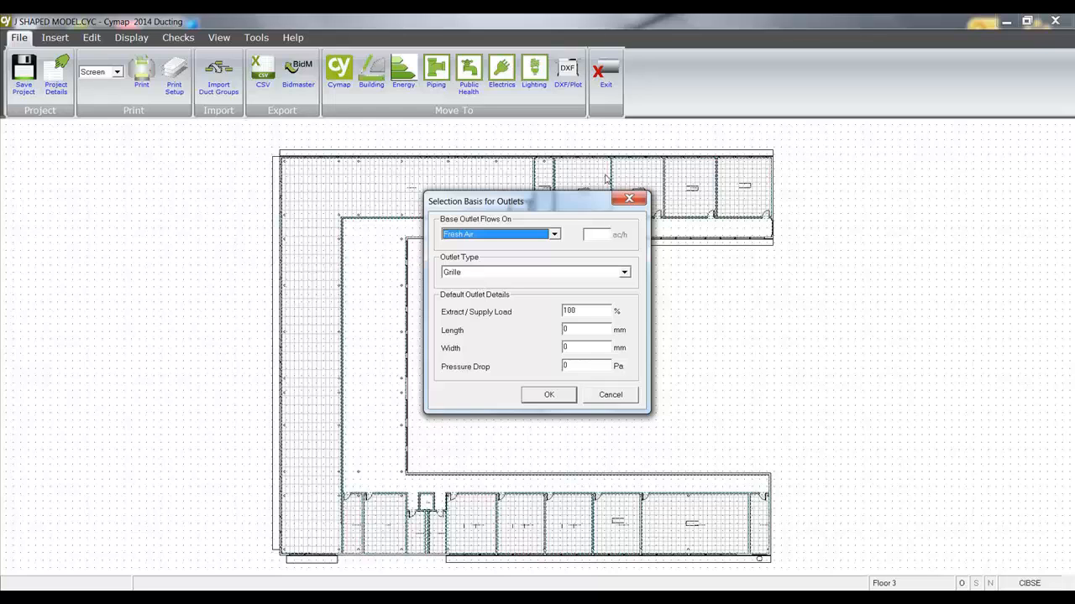
pyautogui.moveTo(388, 245)
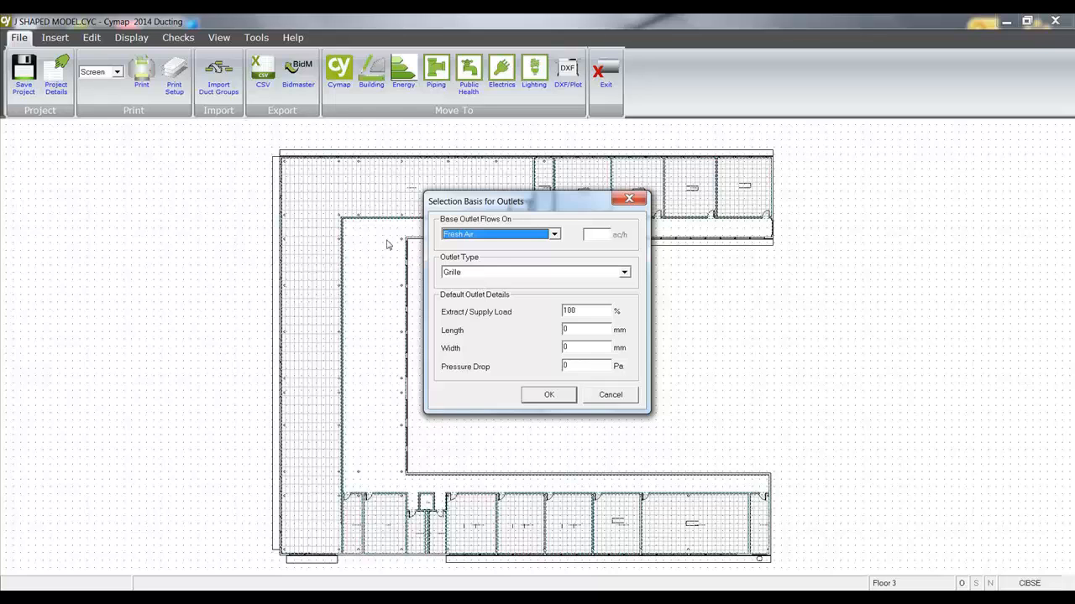
pyautogui.moveTo(576, 342)
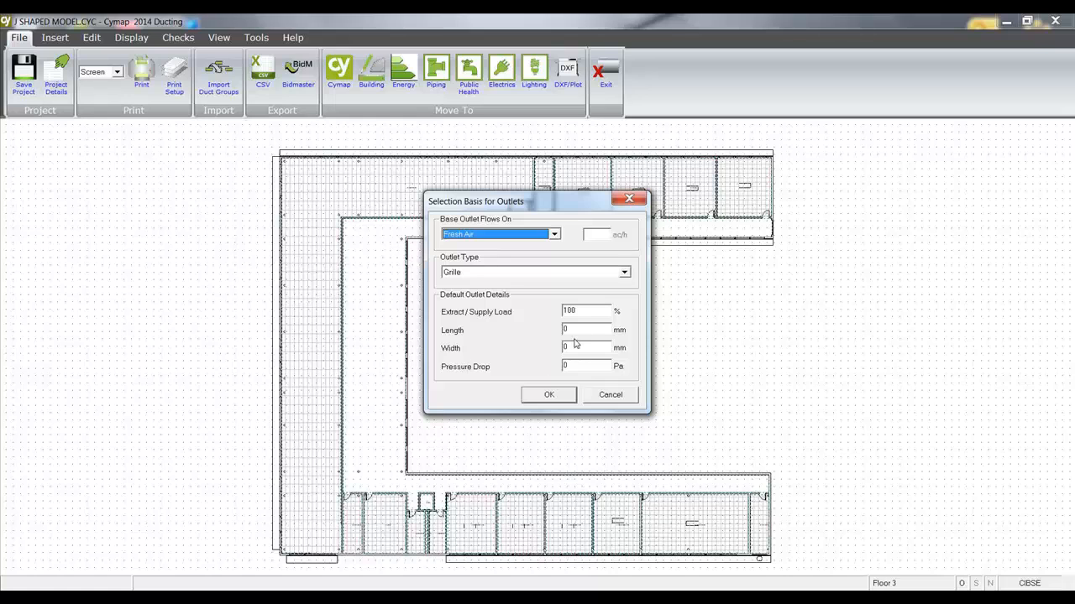
# Step: Set grille length 450, width 450 mm and pressure drop 15 Pa, and confirm
pyautogui.write('45')
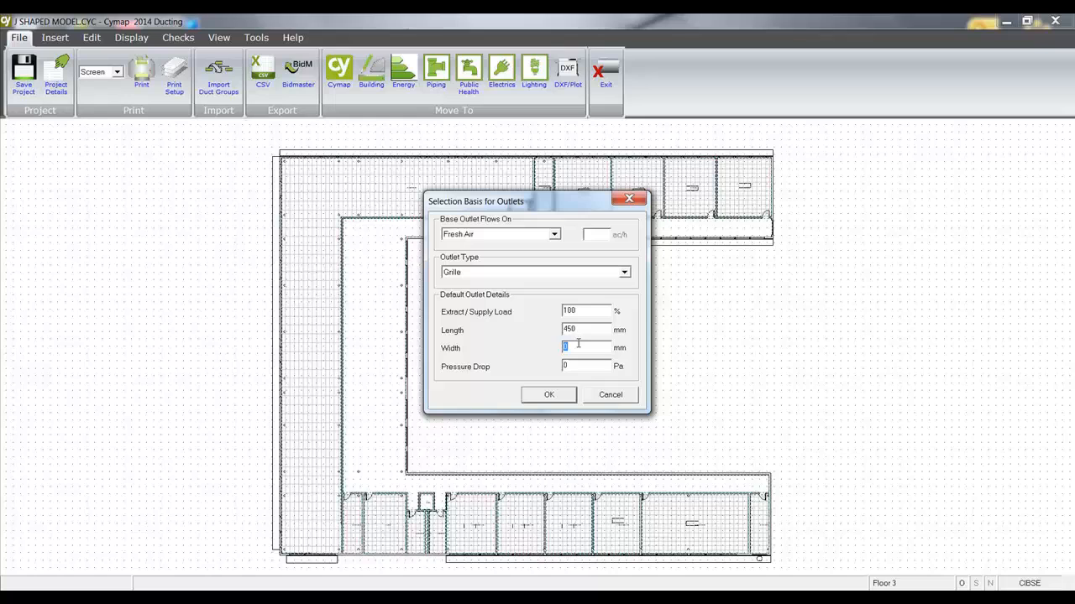
pyautogui.write('450')
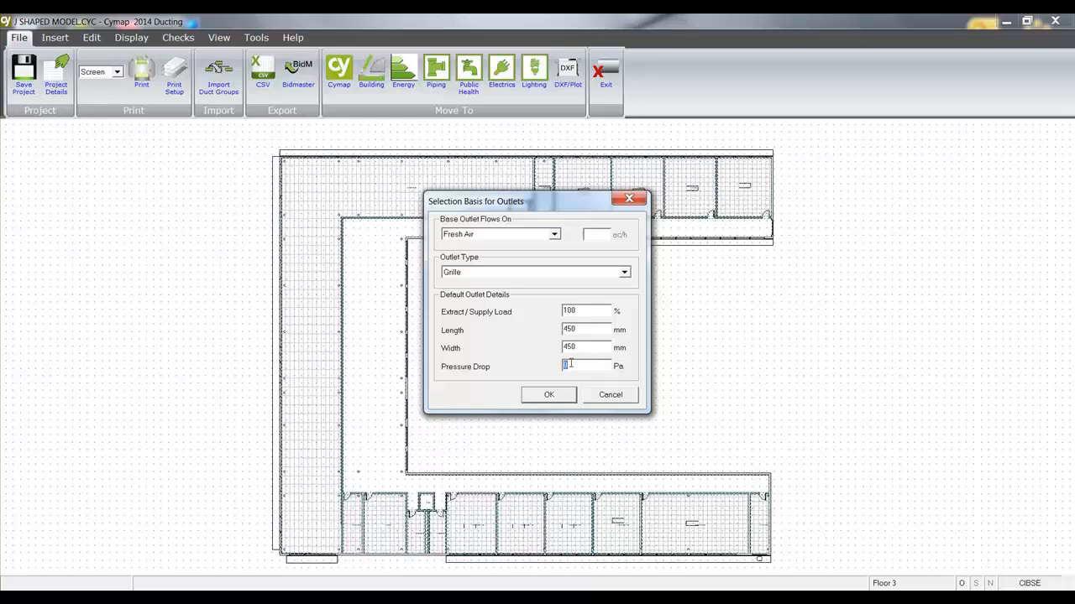
pyautogui.write('15')
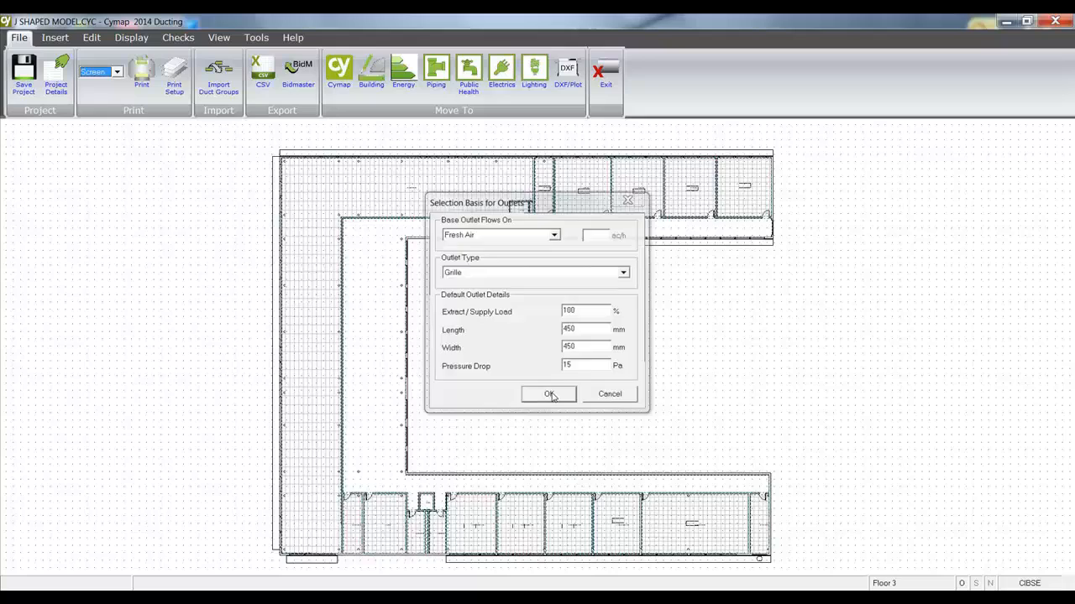
pyautogui.click(548, 393)
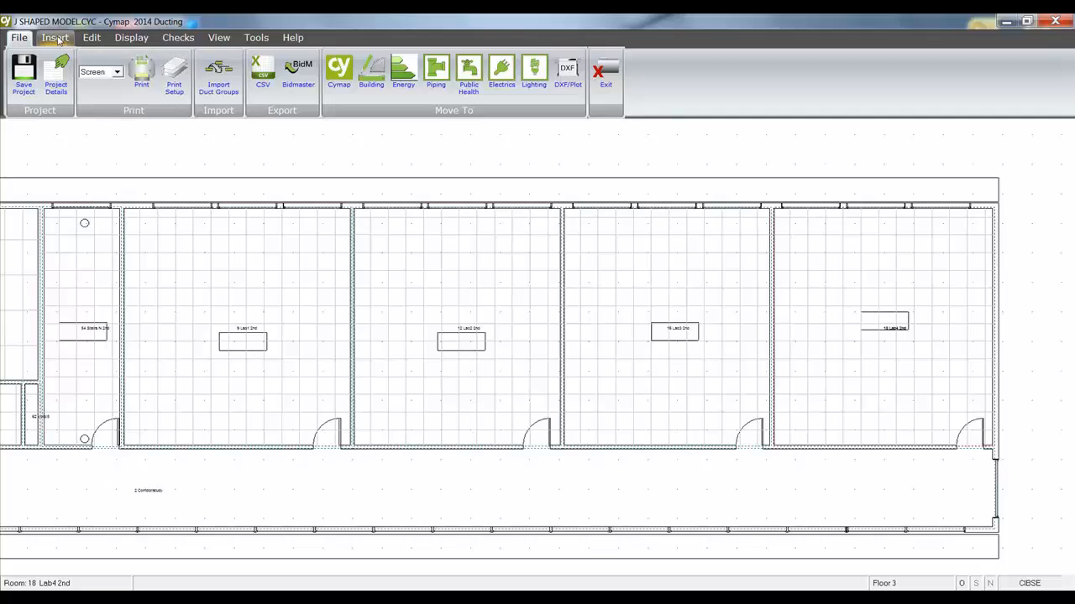
# Step: Insert two equal-flow grilles in the first right-hand lab room via Multiple Grilles
pyautogui.click(54, 37)
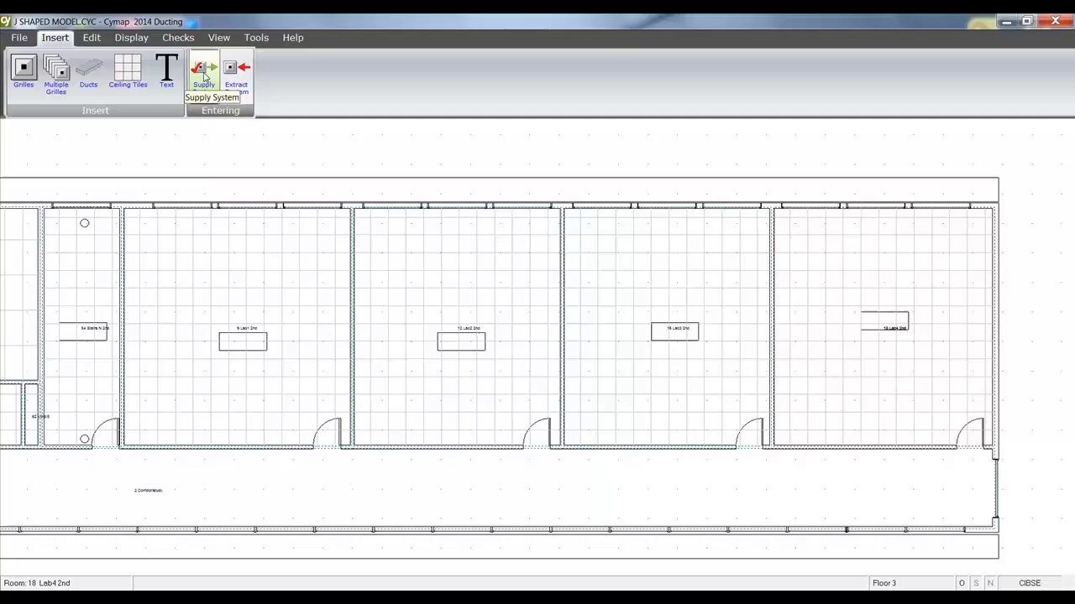
pyautogui.moveTo(131, 147)
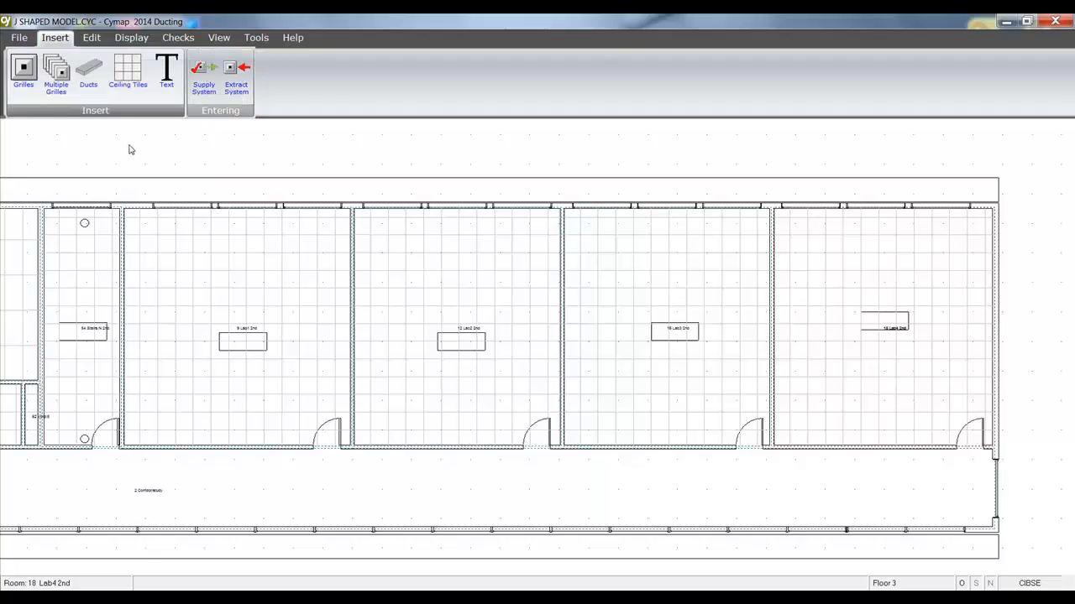
pyautogui.click(55, 75)
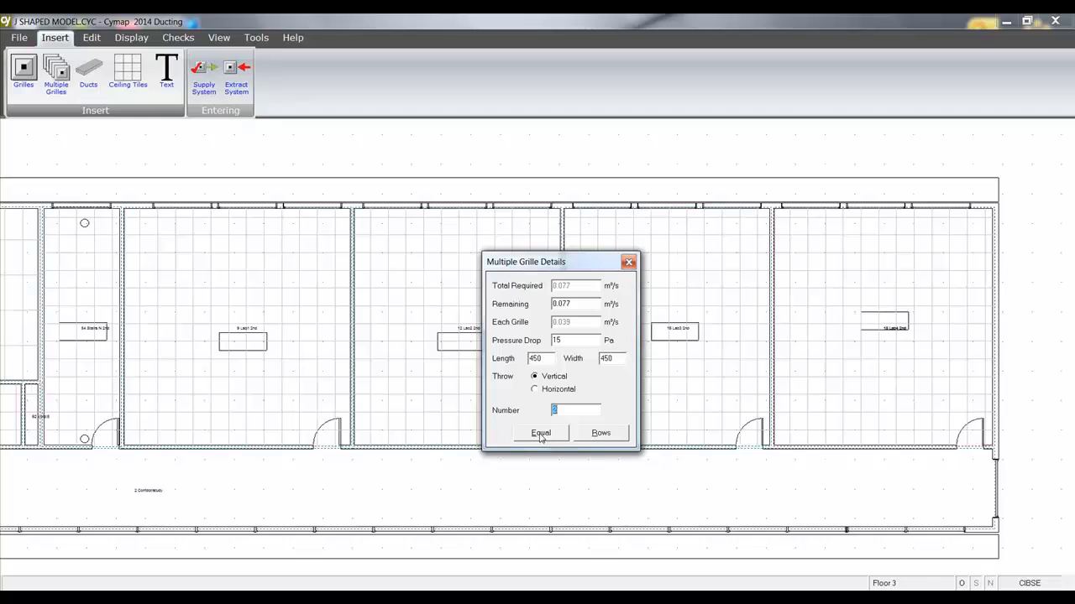
pyautogui.click(541, 434)
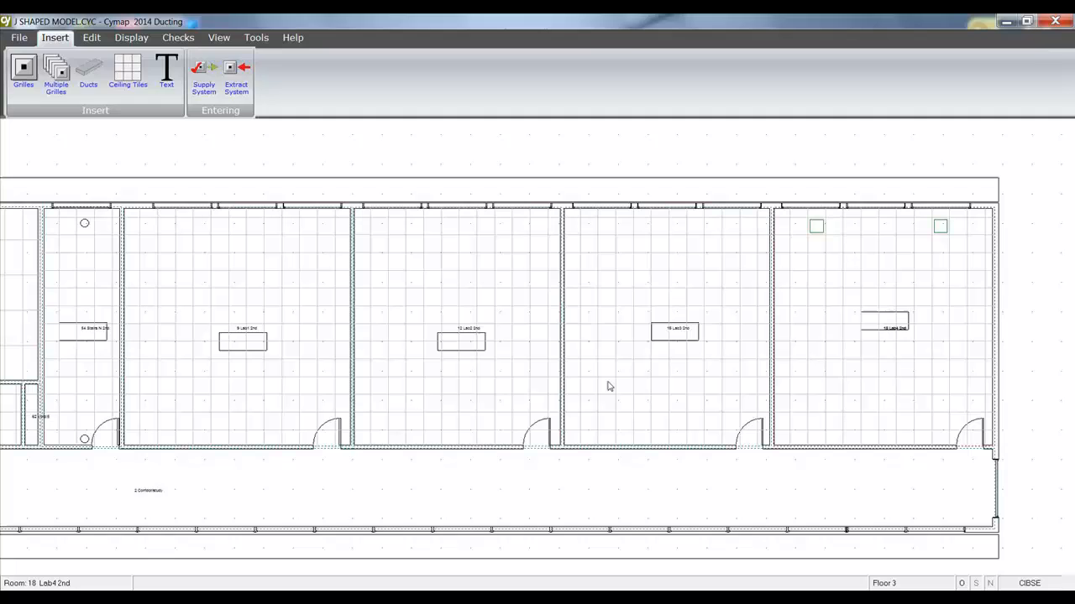
# Step: Insert two equal-flow grilles in the next lab room, placing their centre points
pyautogui.click(56, 74)
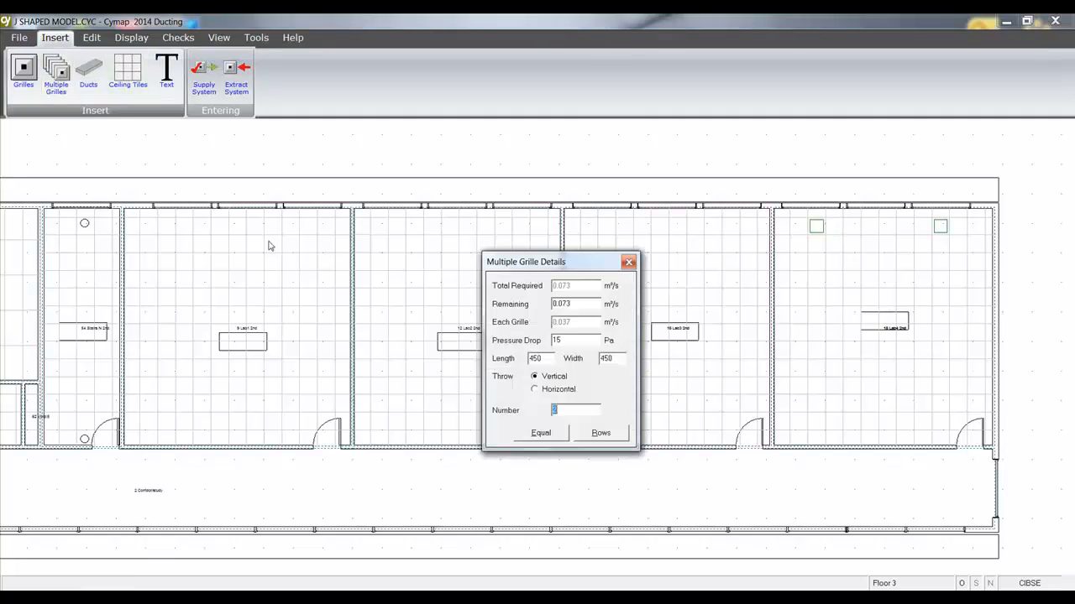
pyautogui.click(540, 433)
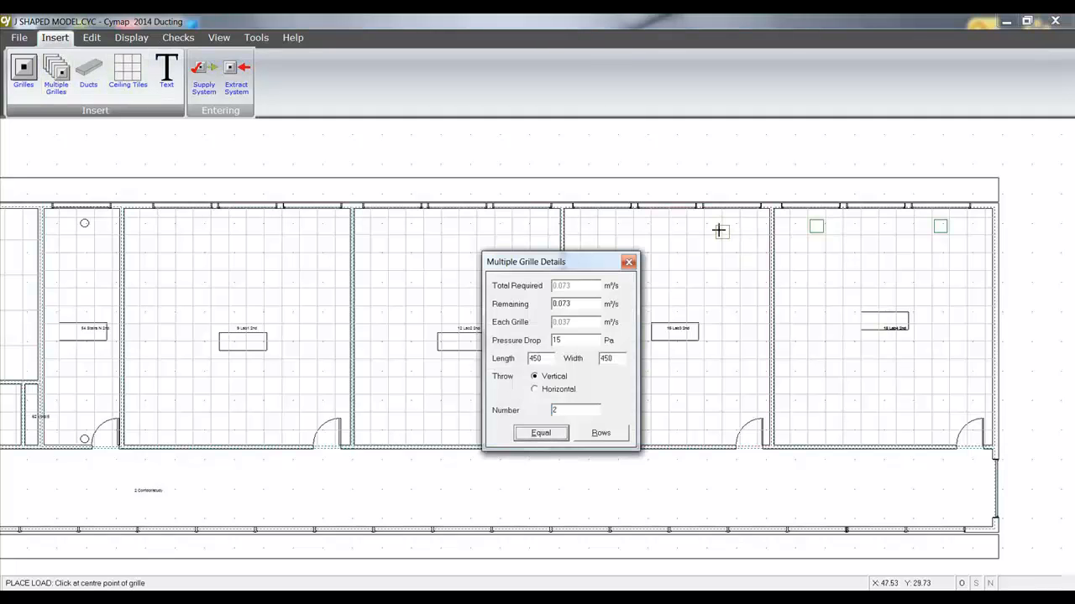
pyautogui.click(608, 225)
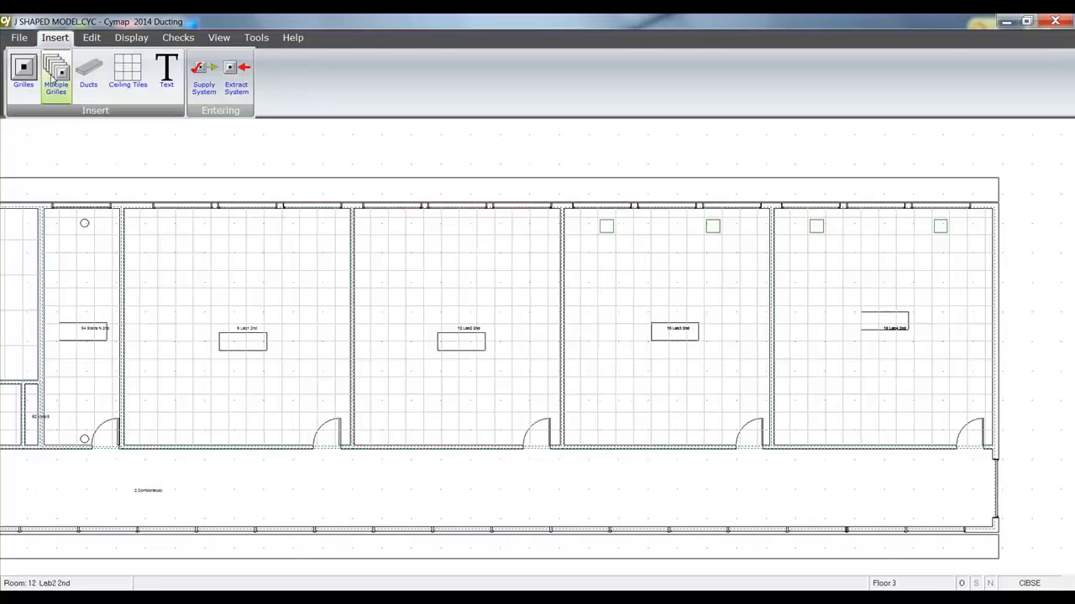
pyautogui.click(56, 74)
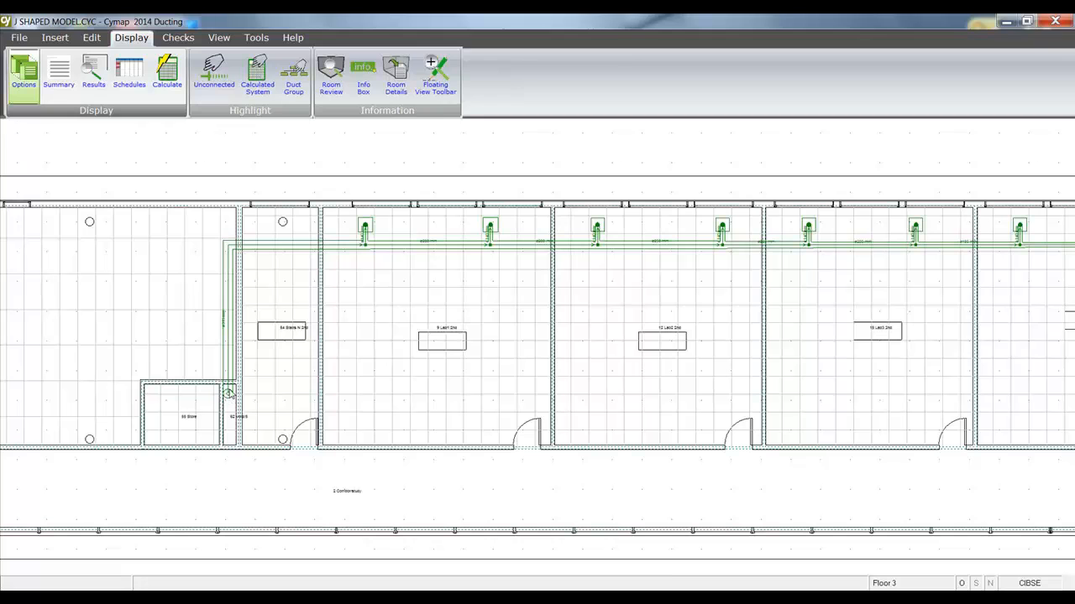
pyautogui.moveTo(288, 285)
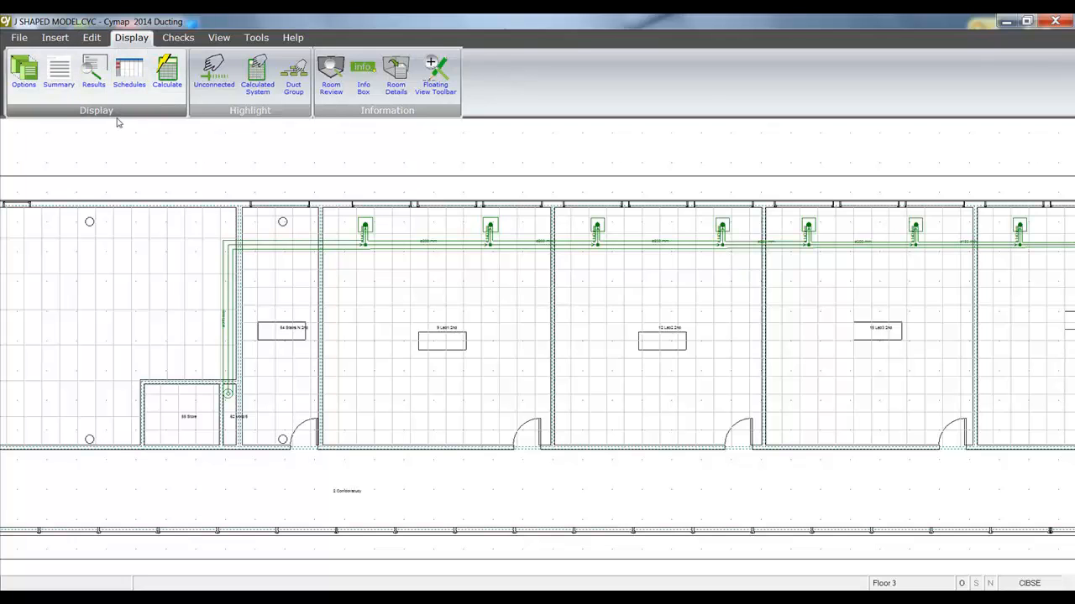
pyautogui.moveTo(94, 71)
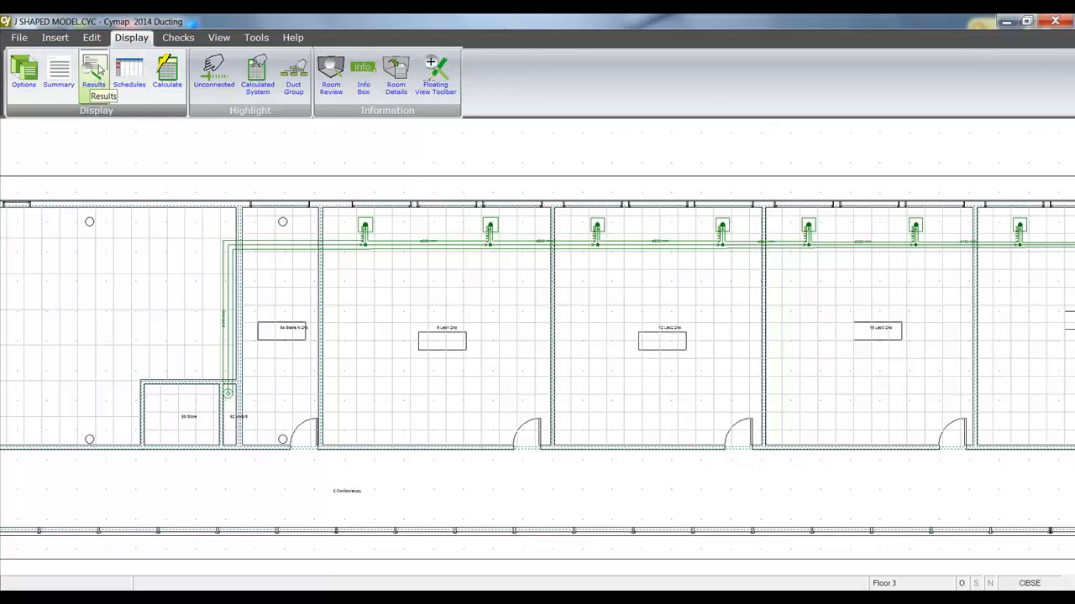
# Step: Connect the lab grilles to the riser with supply ducts and bring up the Edit tools
pyautogui.click(91, 37)
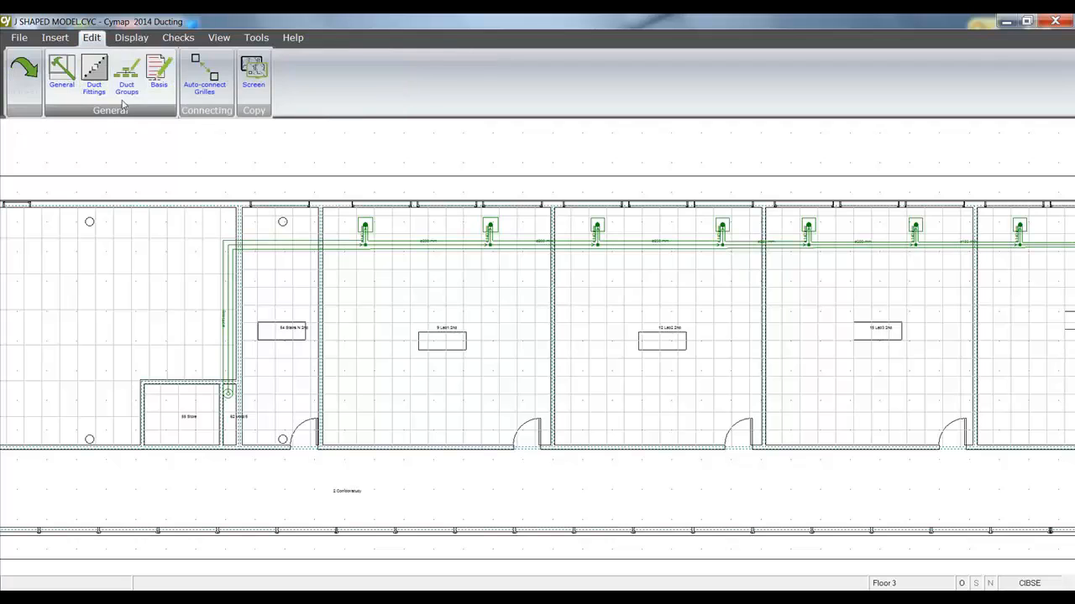
# Step: Create a new rectangular duct group 'main run riser' and close the Duct Groups list
pyautogui.click(126, 80)
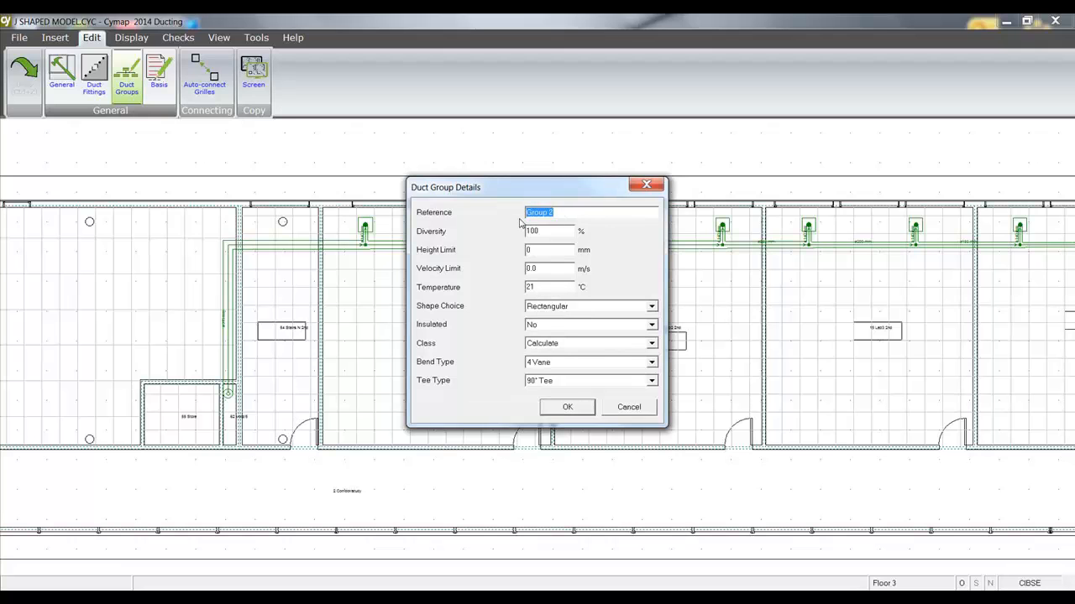
pyautogui.write('main run riser')
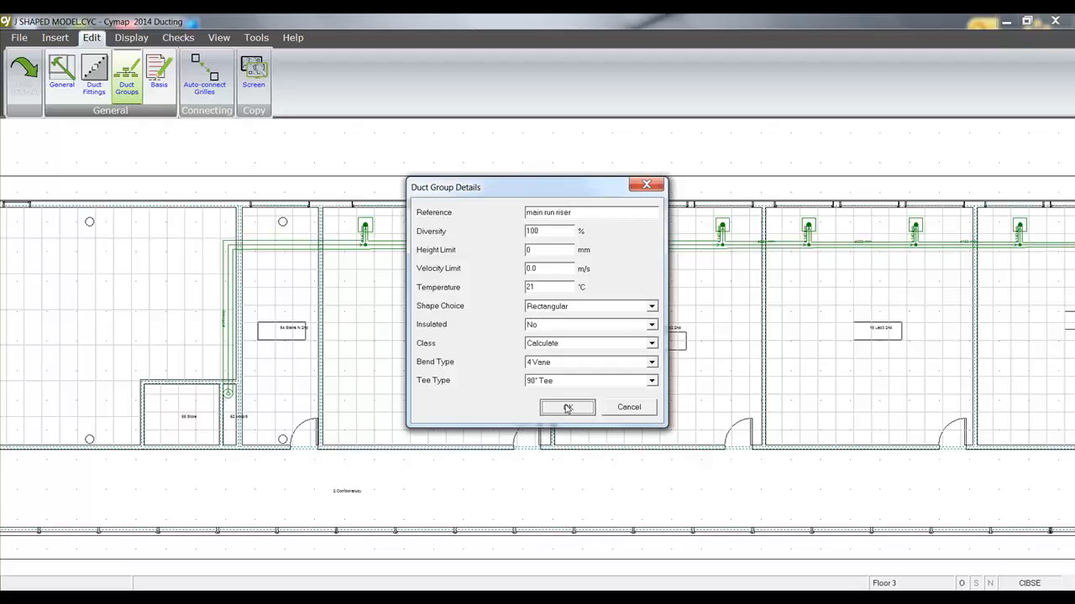
pyautogui.click(567, 408)
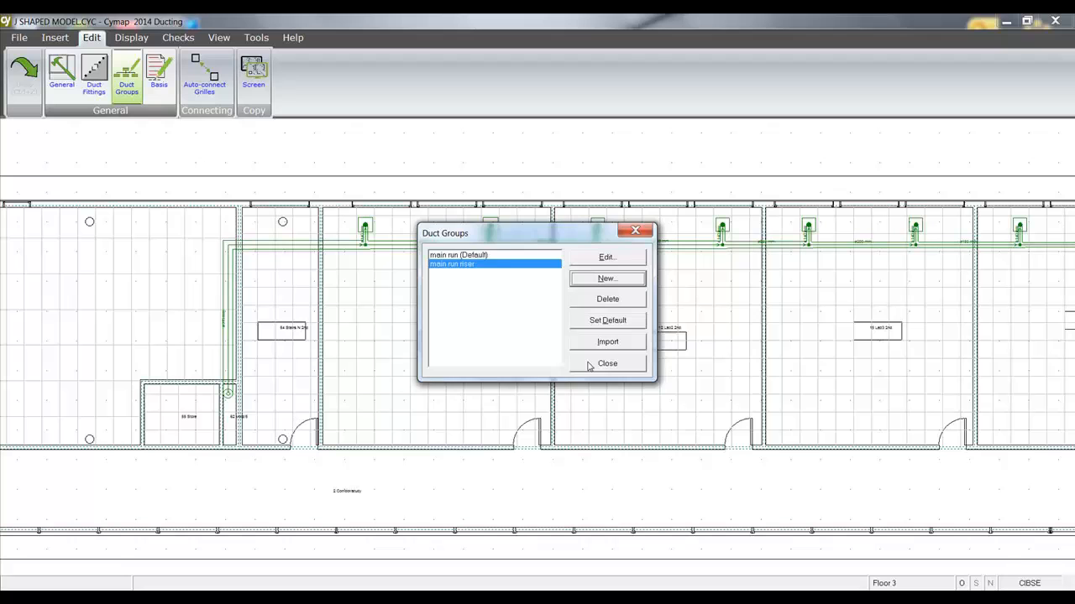
pyautogui.click(608, 363)
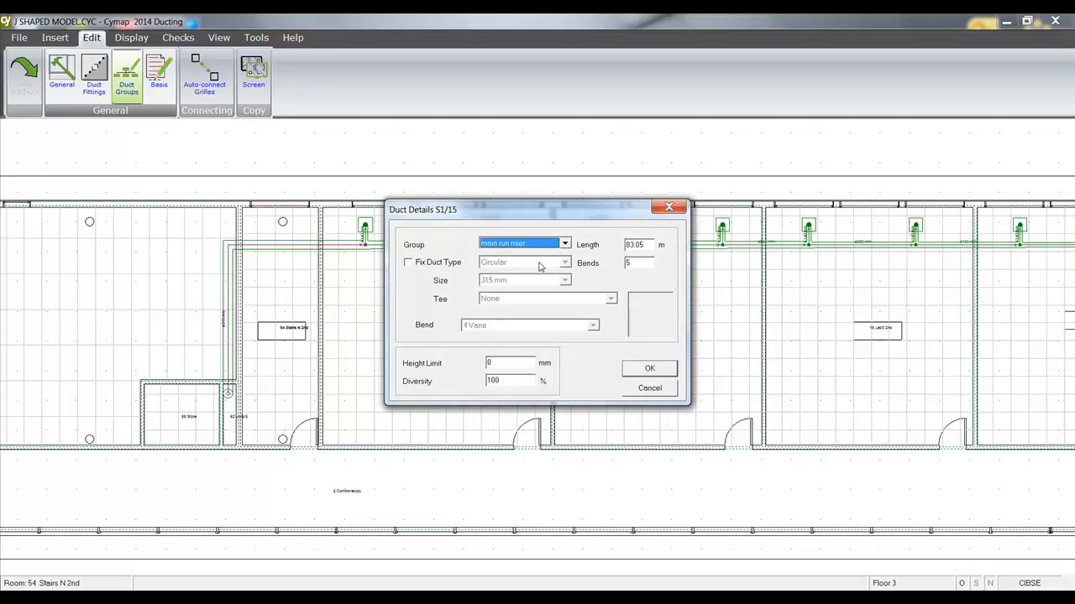
# Step: Assign the riser duct to the 'main run riser' group in its Duct Details
pyautogui.click(648, 368)
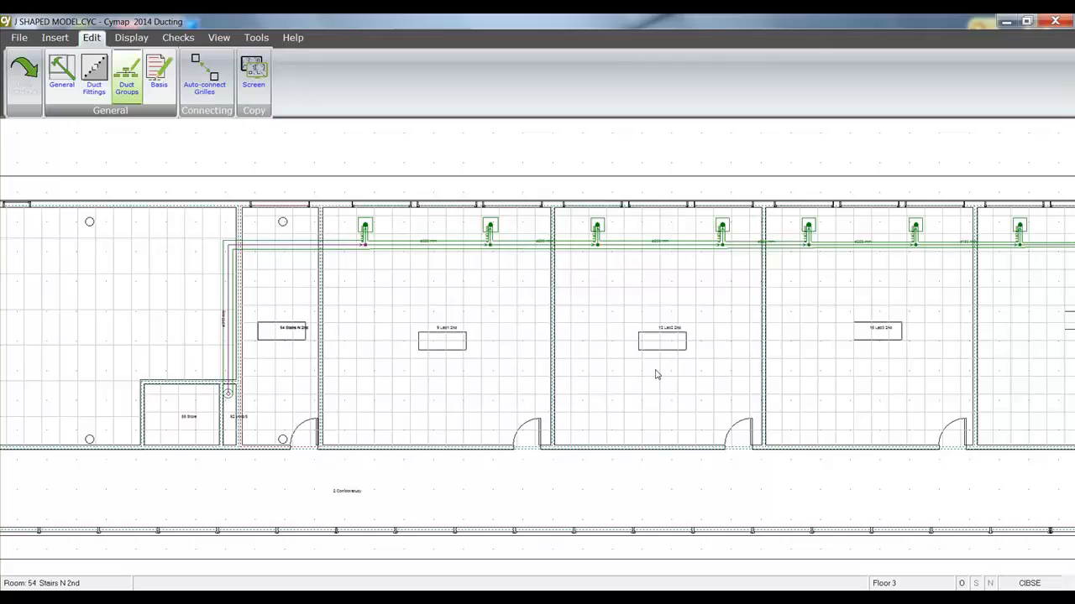
pyautogui.click(130, 37)
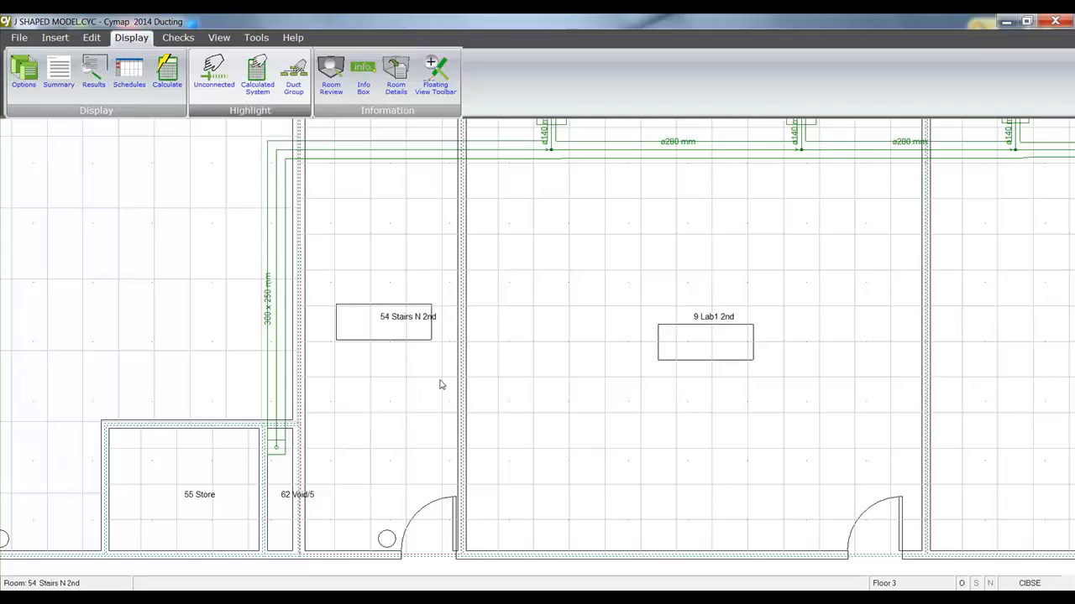
pyautogui.moveTo(262, 324)
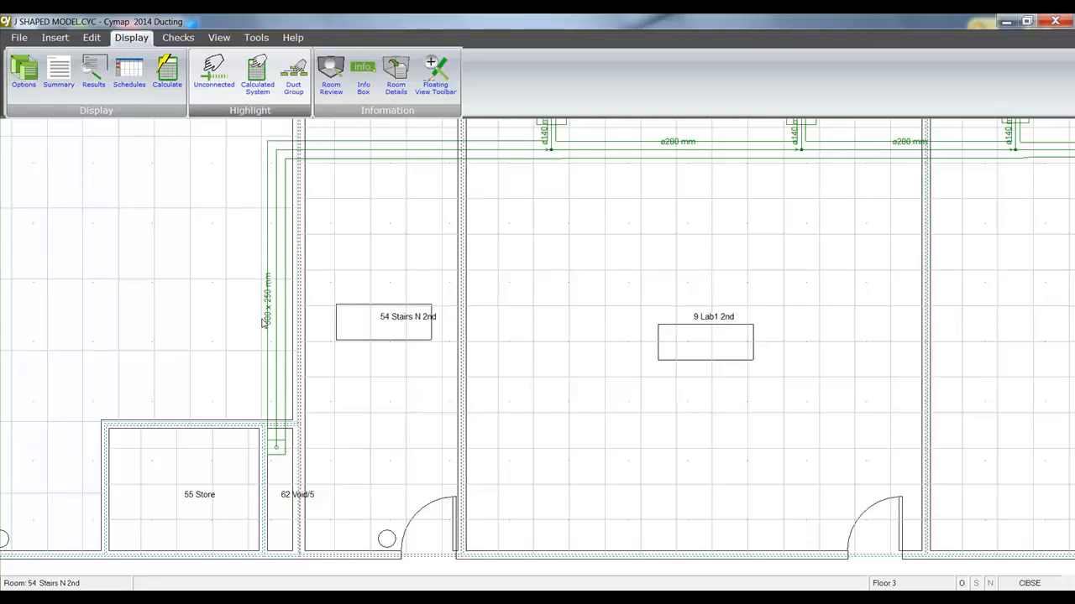
pyautogui.moveTo(279, 292)
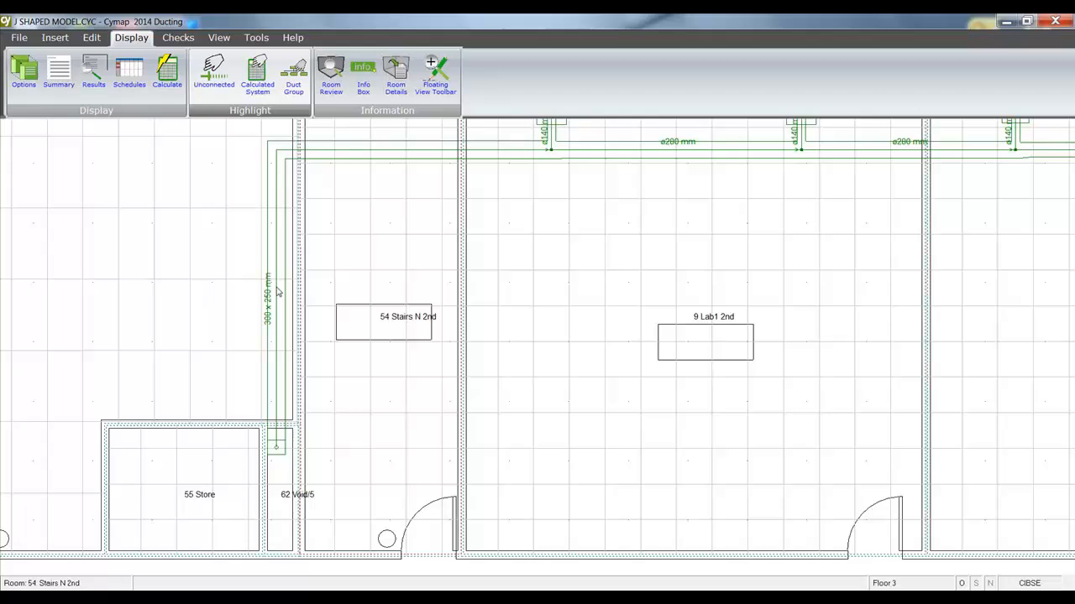
pyautogui.moveTo(661, 144)
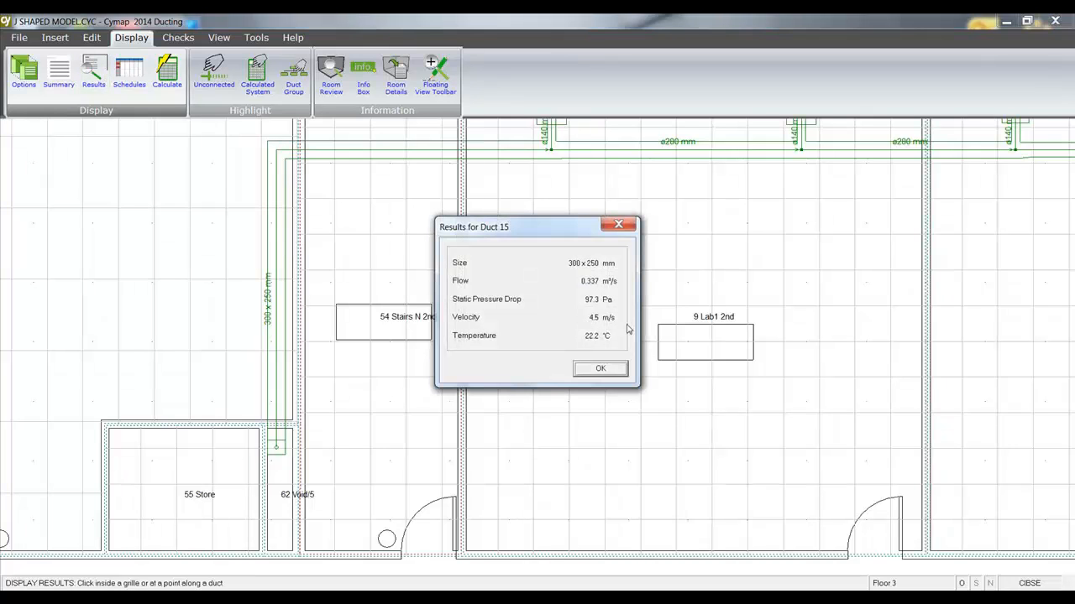
pyautogui.click(600, 368)
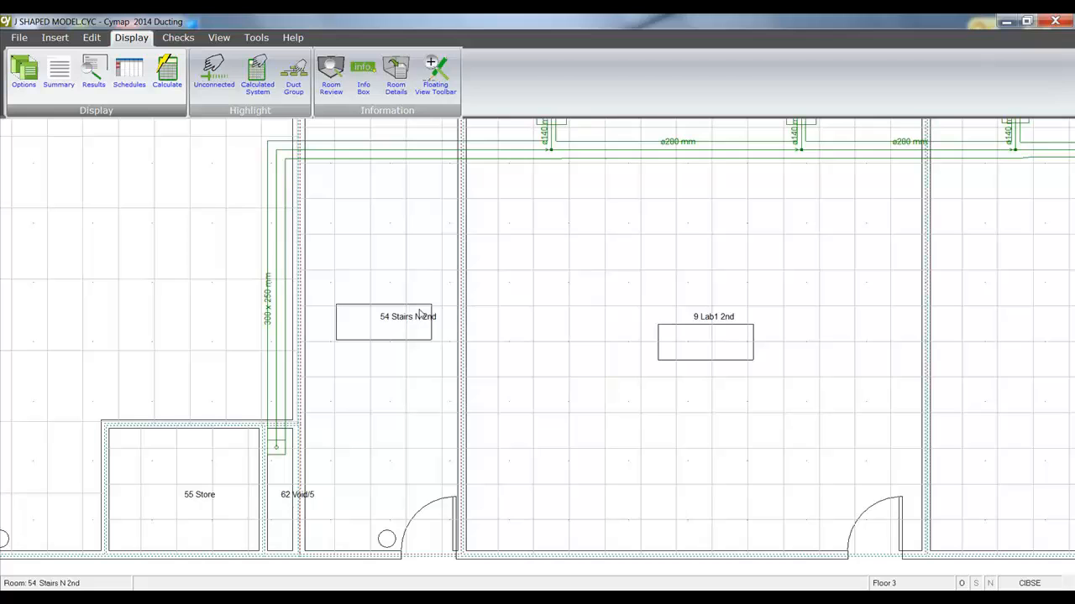
pyautogui.moveTo(279, 289)
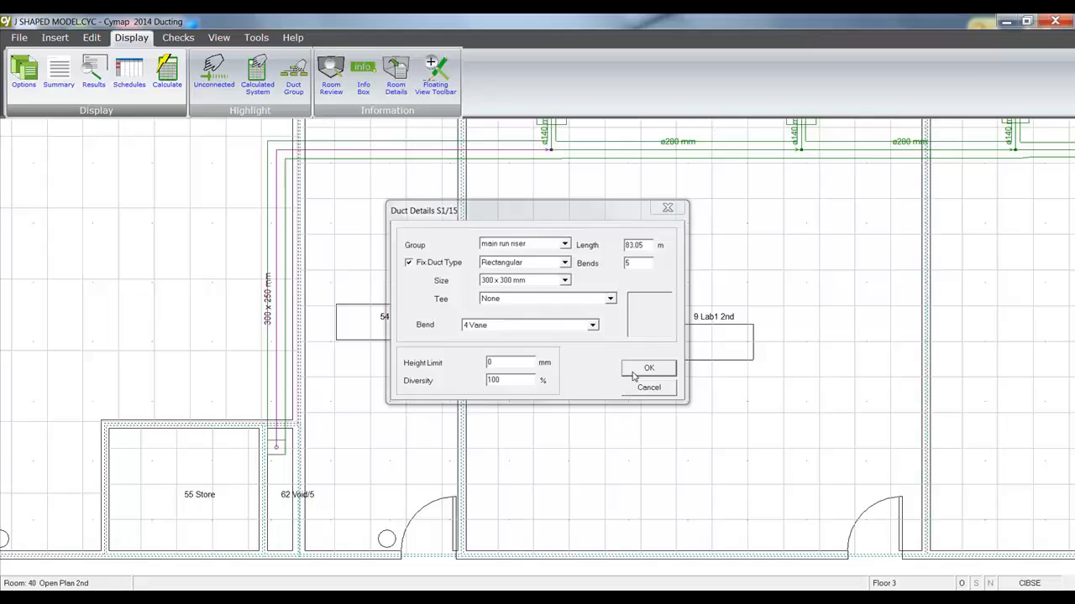
# Step: Confirm the riser fixed as Rectangular 300 x 300 mm and view its recalculated results (3.7 m/s)
pyautogui.click(648, 368)
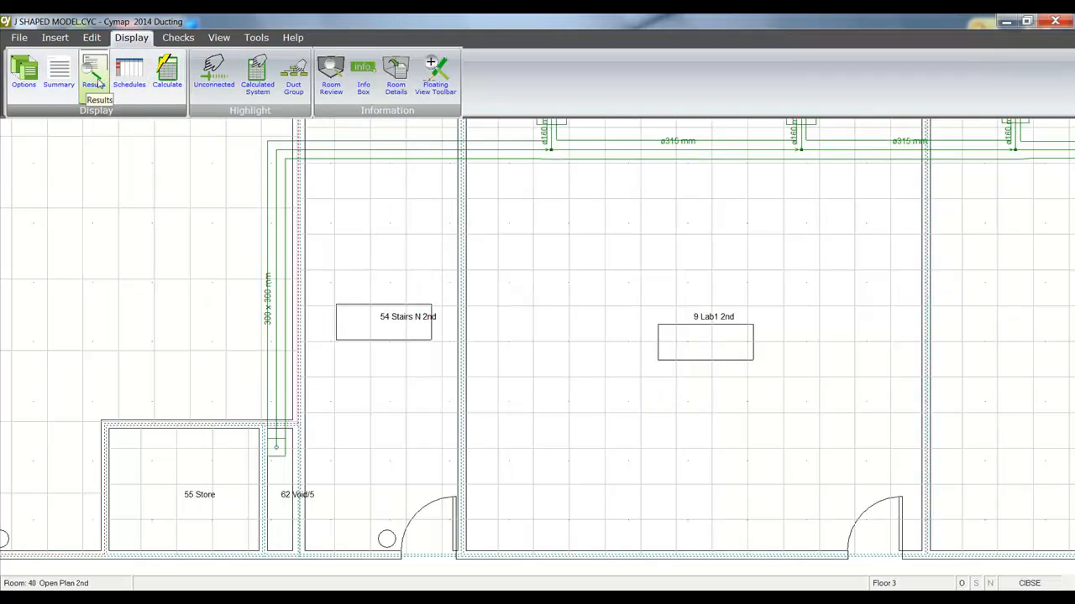
pyautogui.click(94, 74)
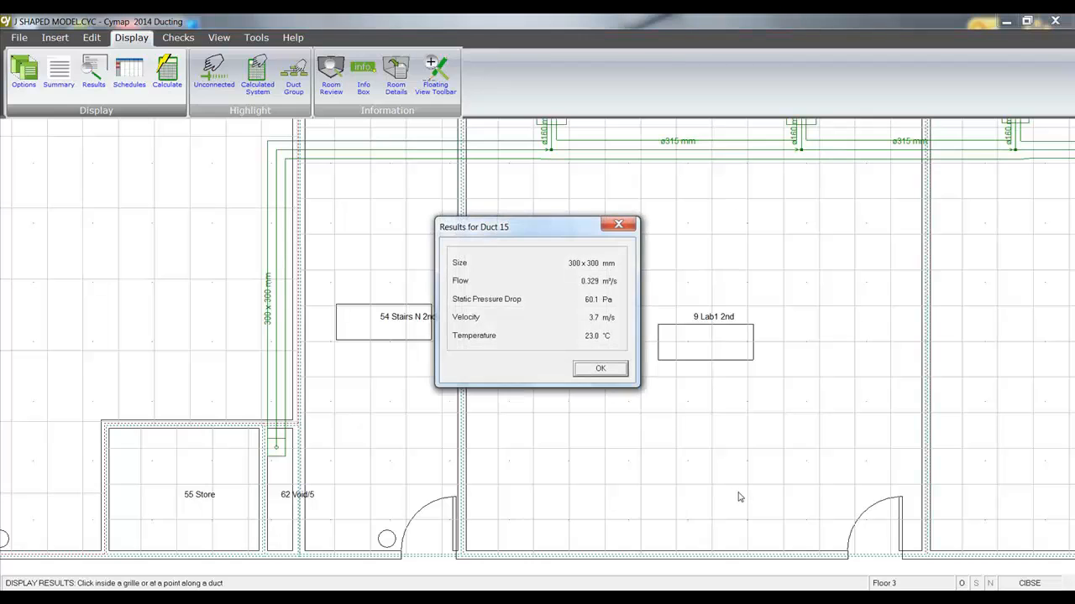
pyautogui.click(601, 368)
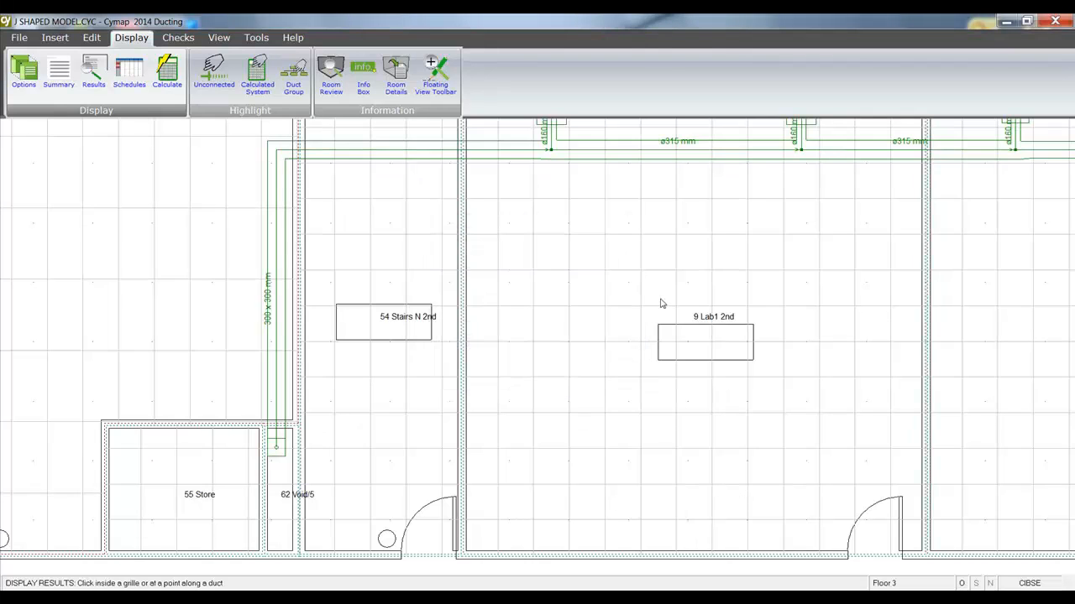